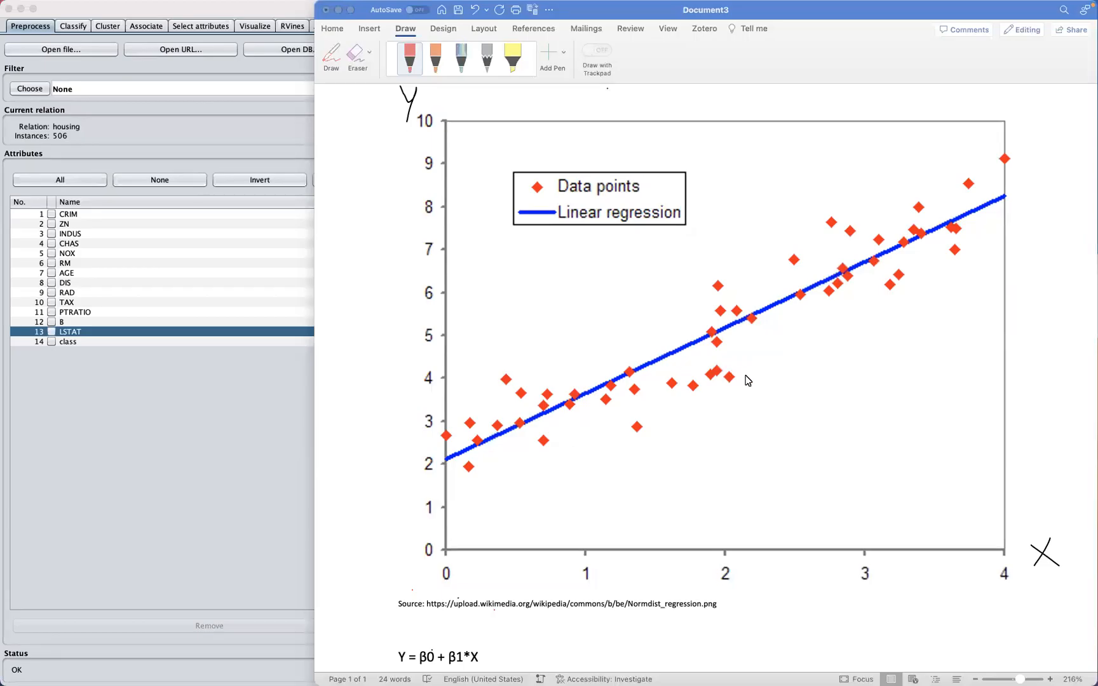
mouse_move(430, 145)
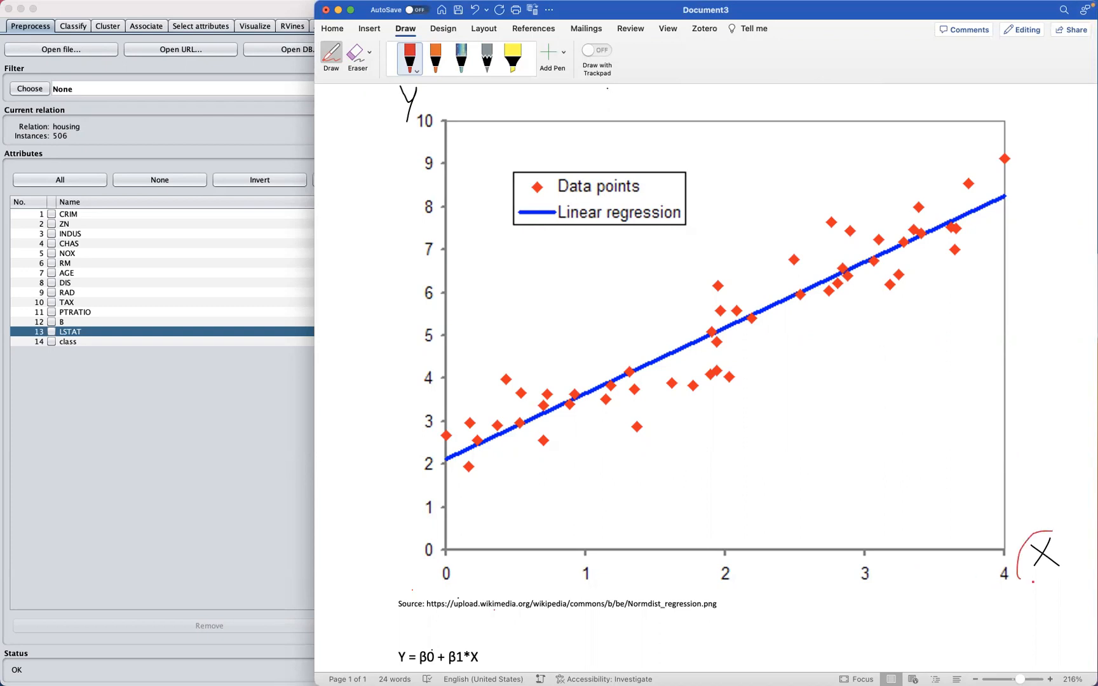
Step: Draw a red ink circle around the handwritten X-axis label on the regression chart
left_click_drag(1033, 581, 1065, 533)
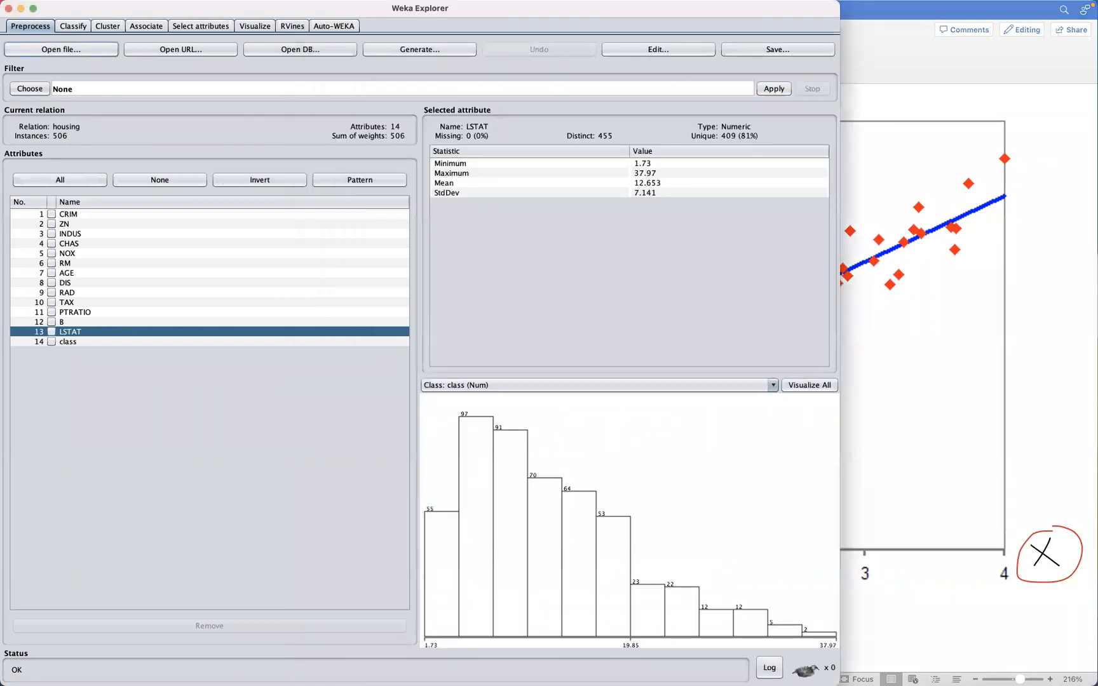
mouse_move(399, 287)
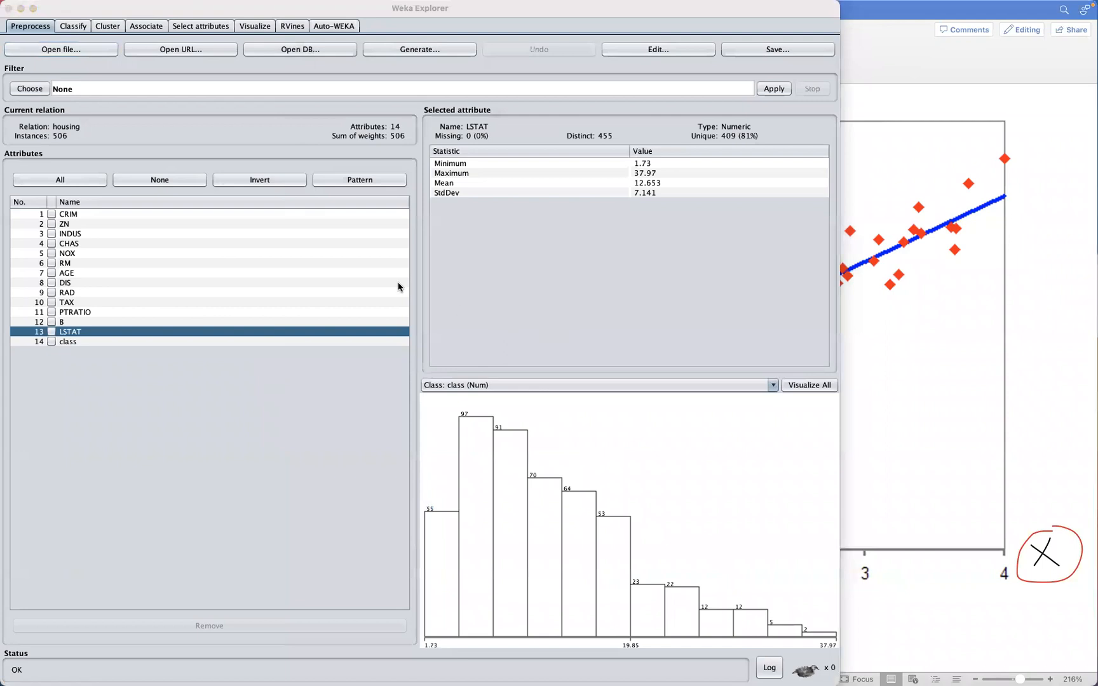
mouse_move(372, 274)
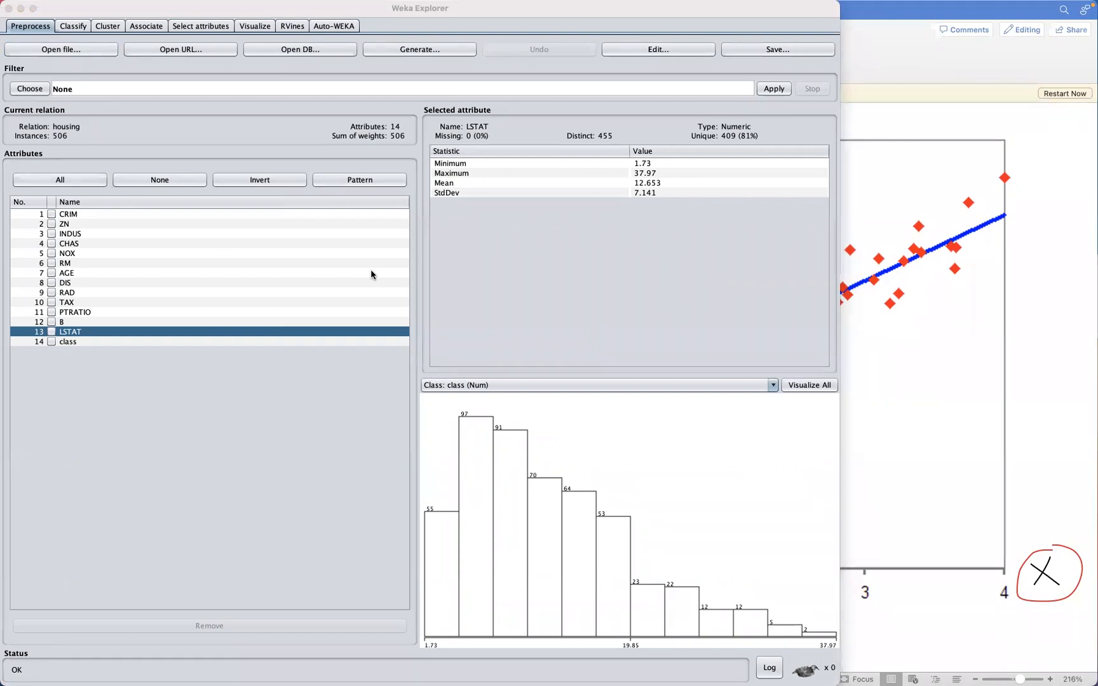
mouse_move(283, 233)
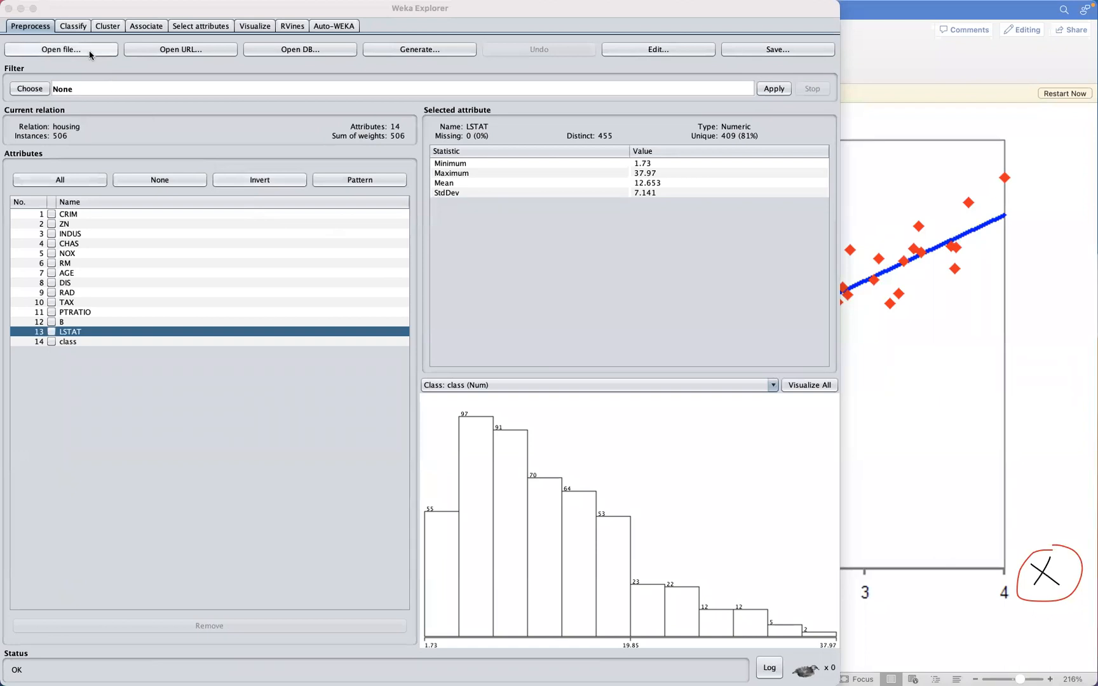
left_click(60, 50)
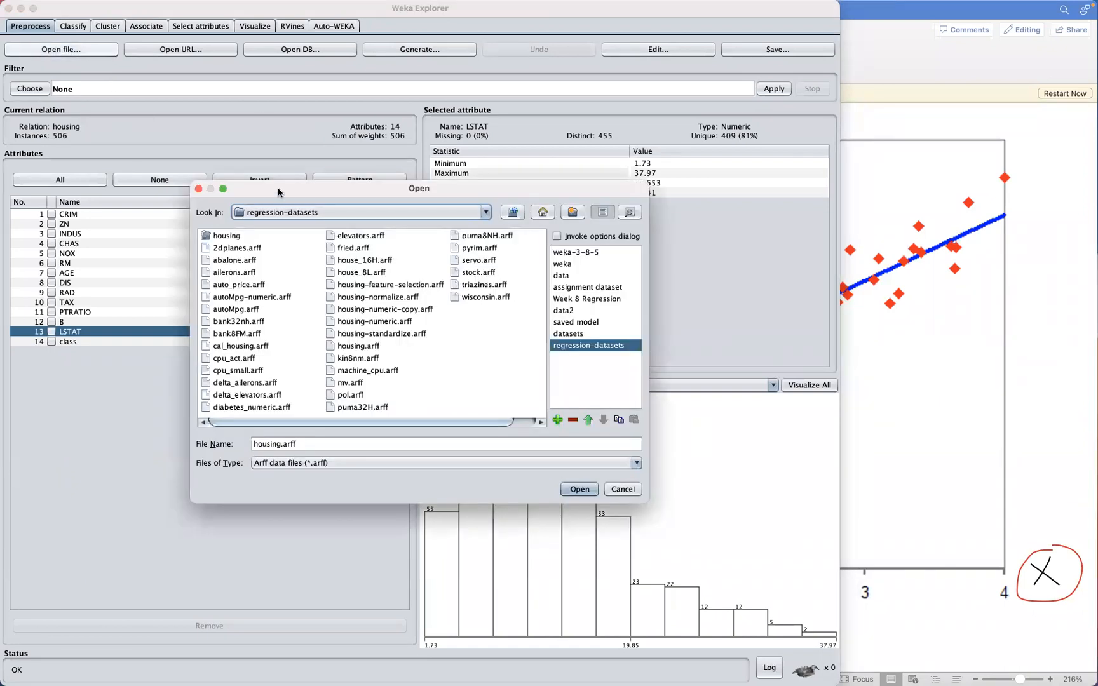
mouse_move(352, 218)
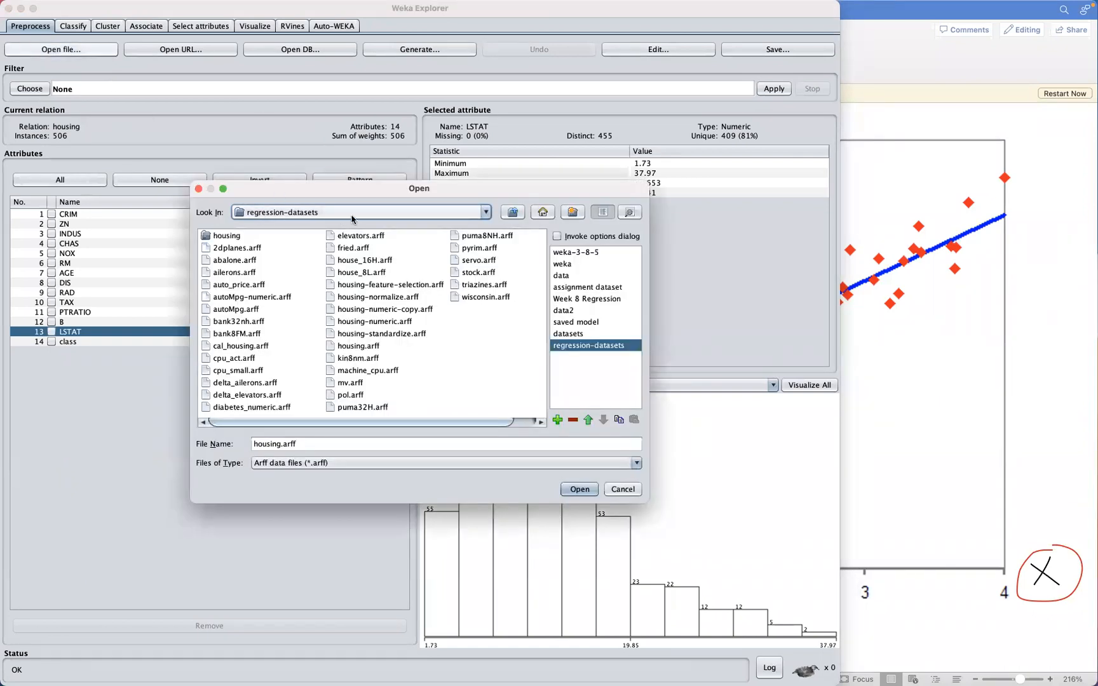
mouse_move(384, 257)
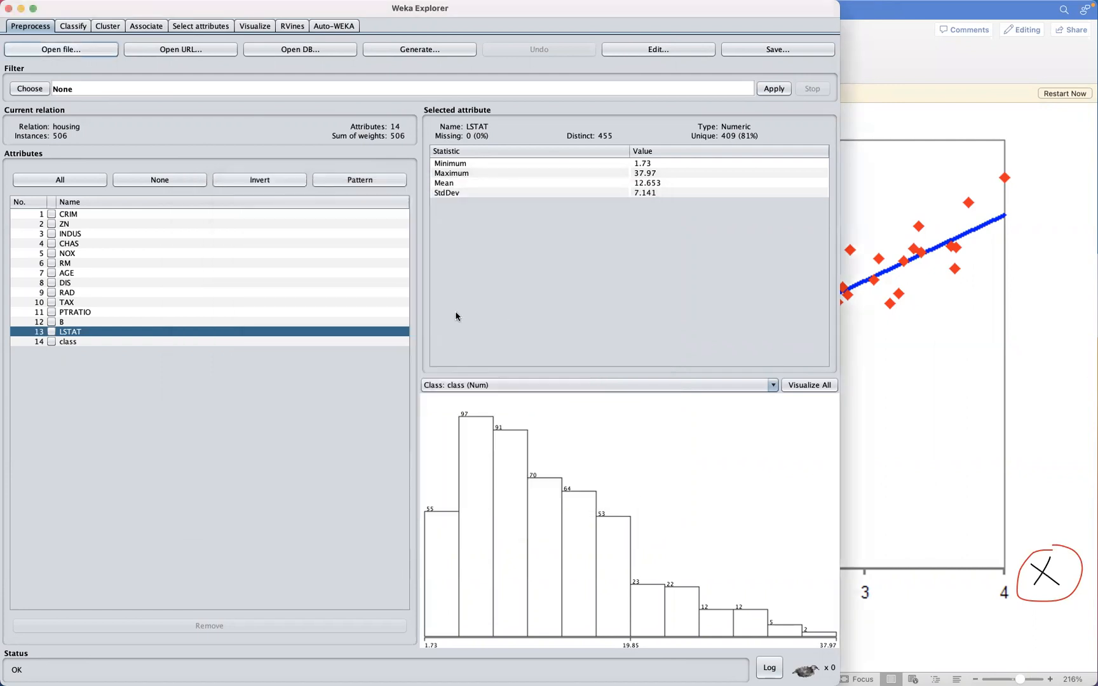
mouse_move(428, 403)
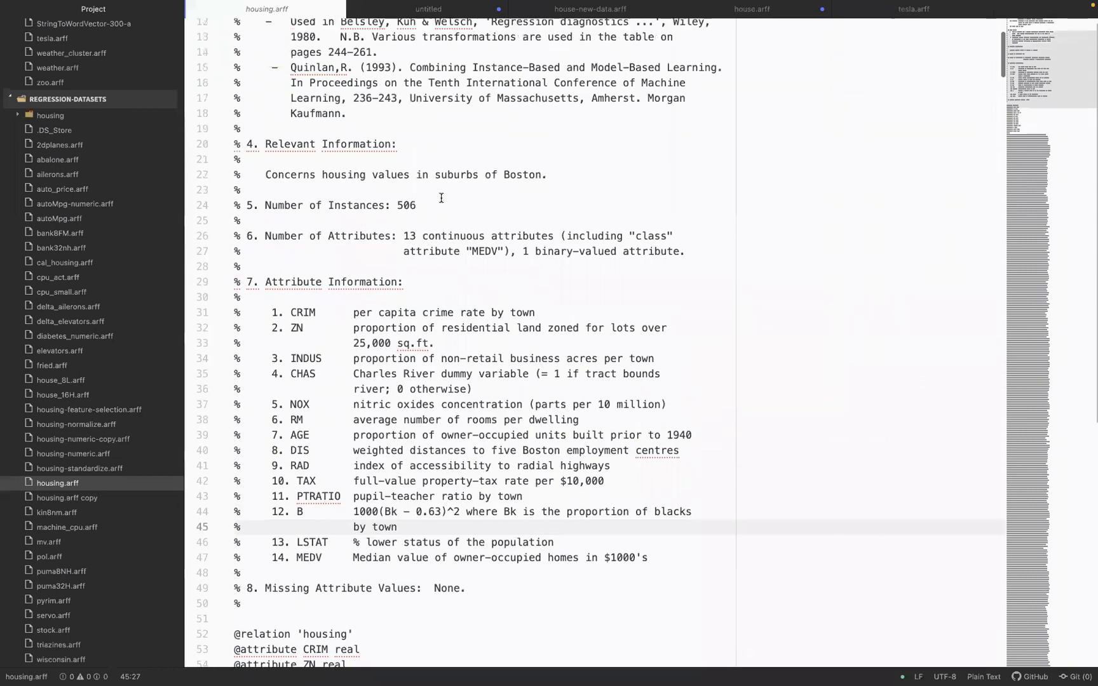
scroll("down", 3)
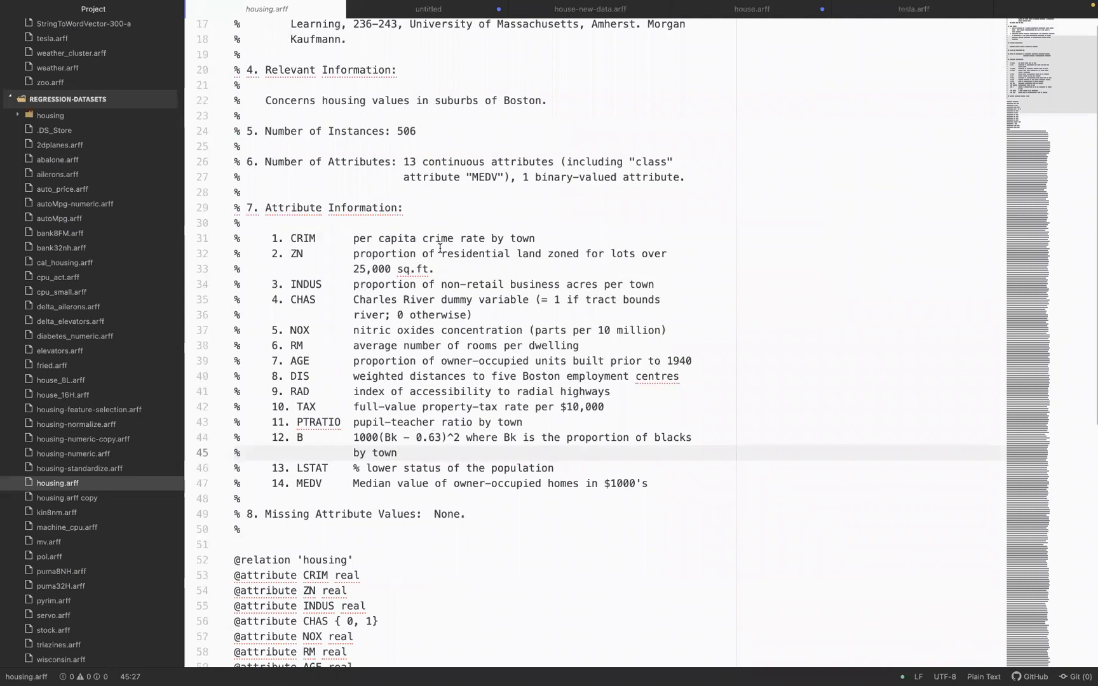
scroll("down", 3)
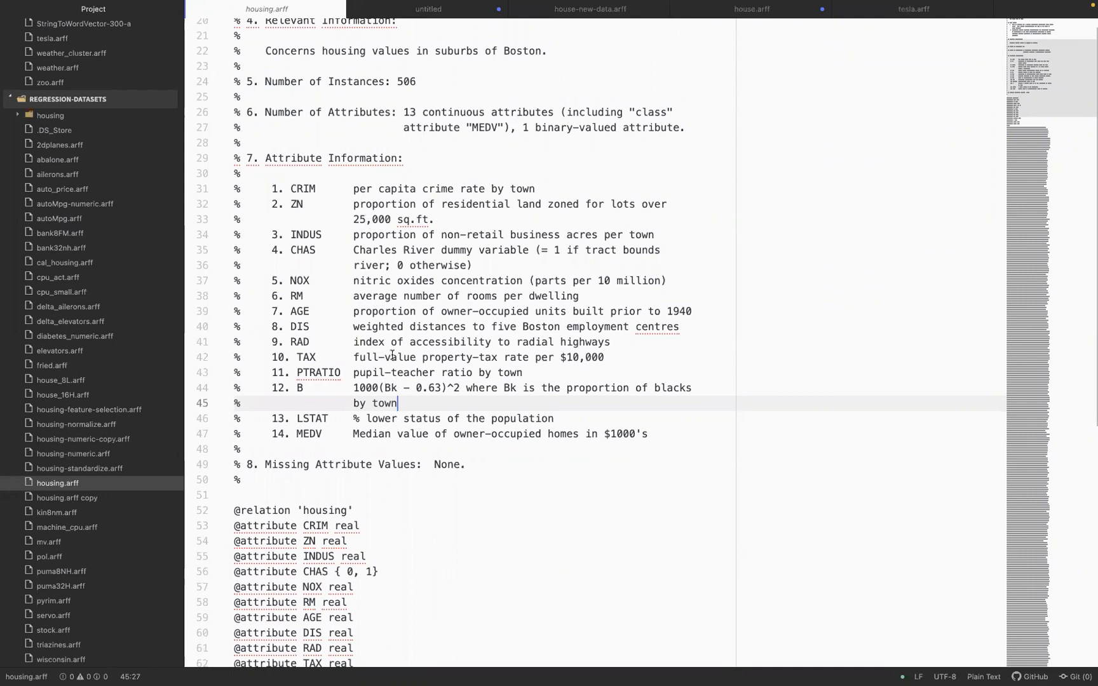
scroll("down", 3)
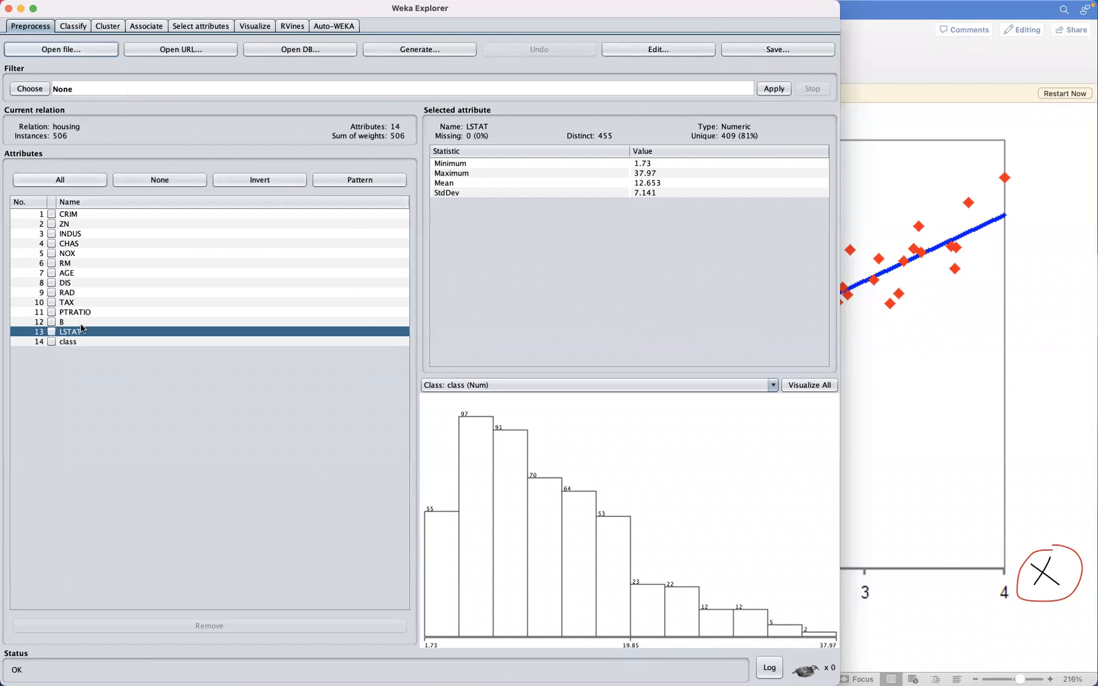
Step: Show the statistics for attribute 'class', then move to the Classify setup
left_click(68, 341)
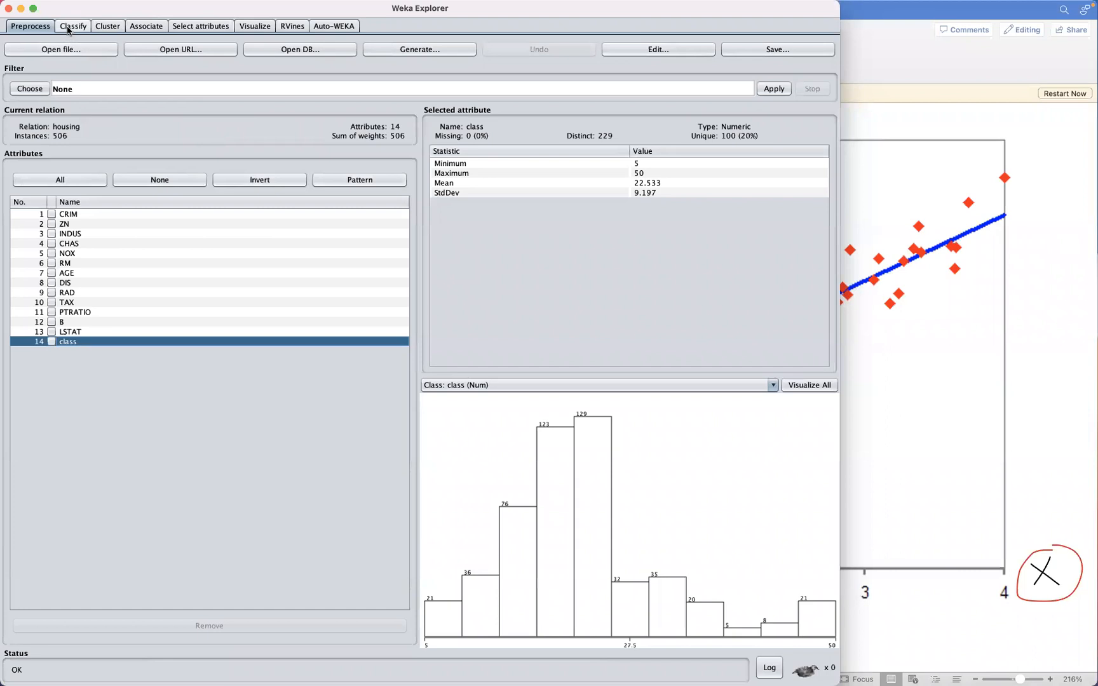
left_click(72, 26)
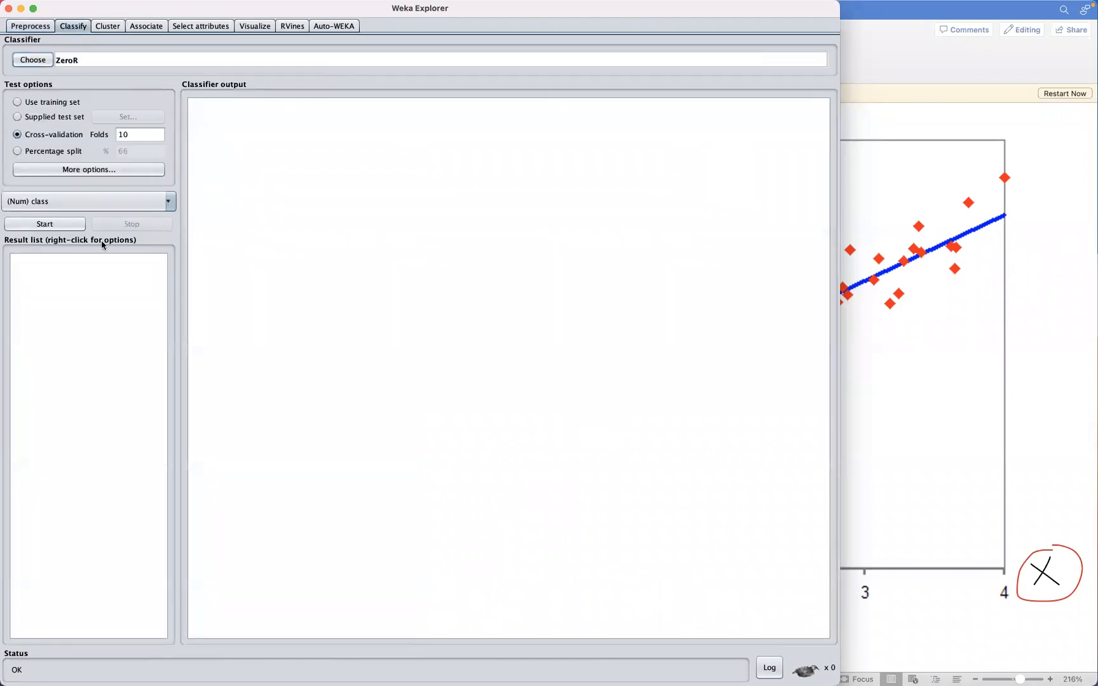
Step: Browse the classifier tree and expand the functions group to reach LinearRegression
left_click(32, 60)
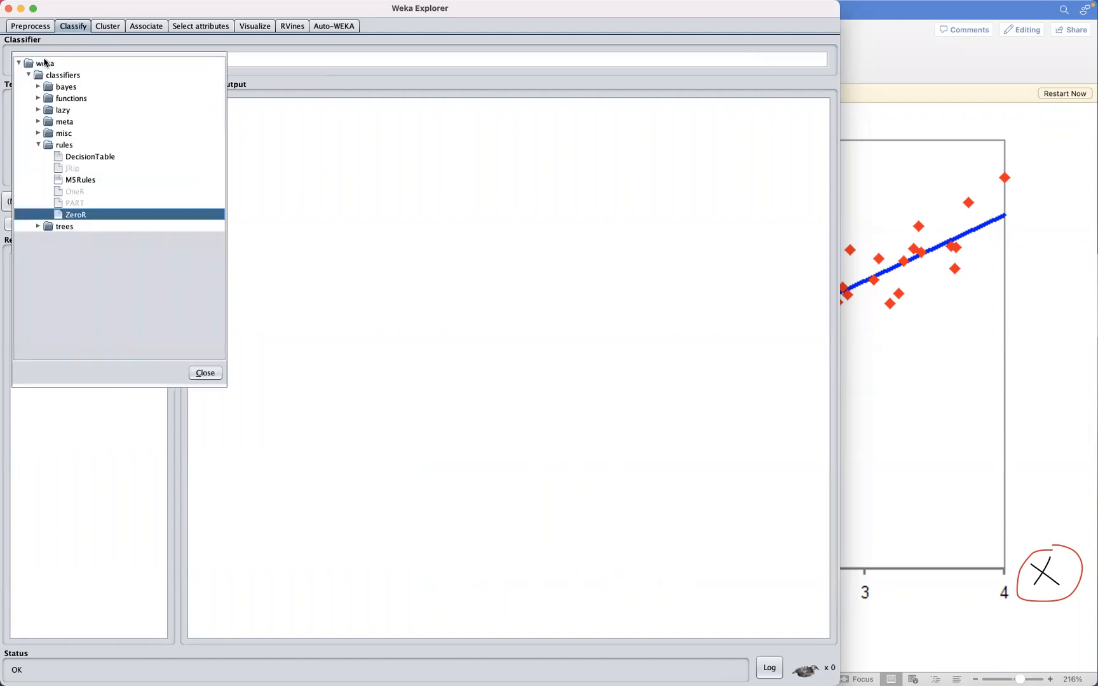
mouse_move(40, 103)
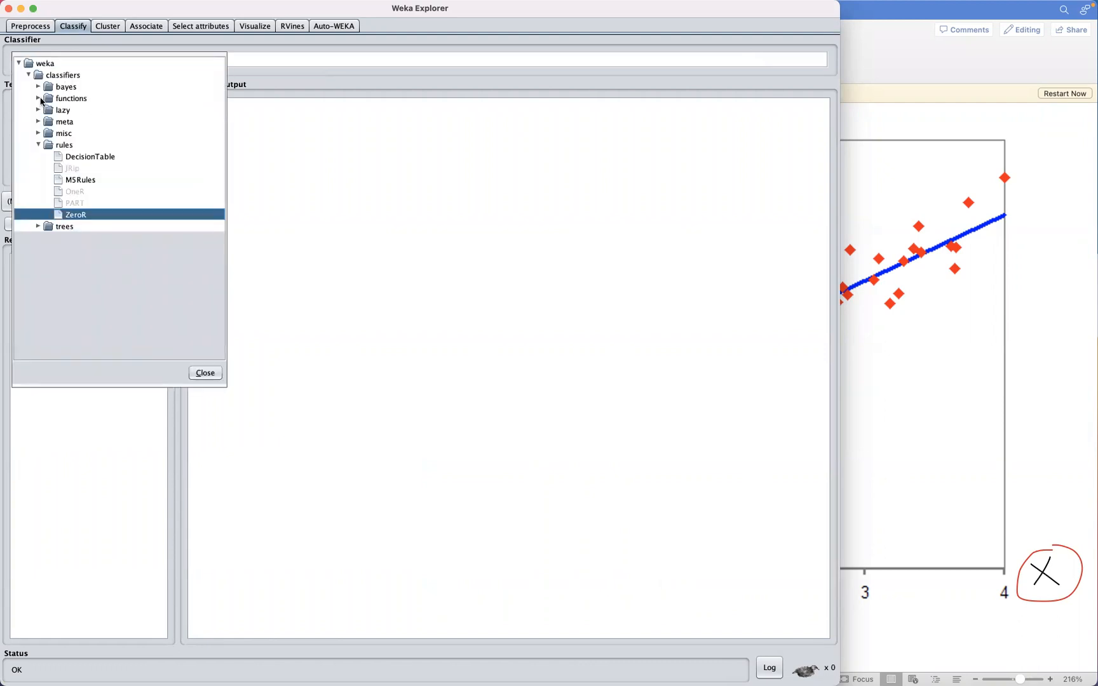
left_click(38, 98)
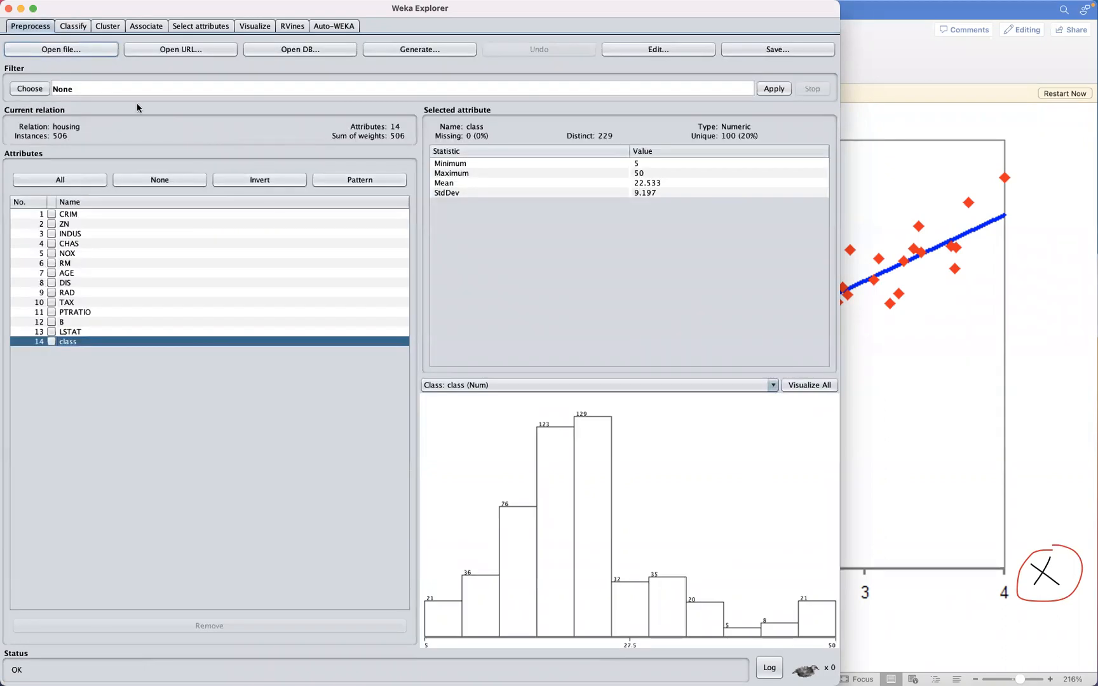
mouse_move(559, 188)
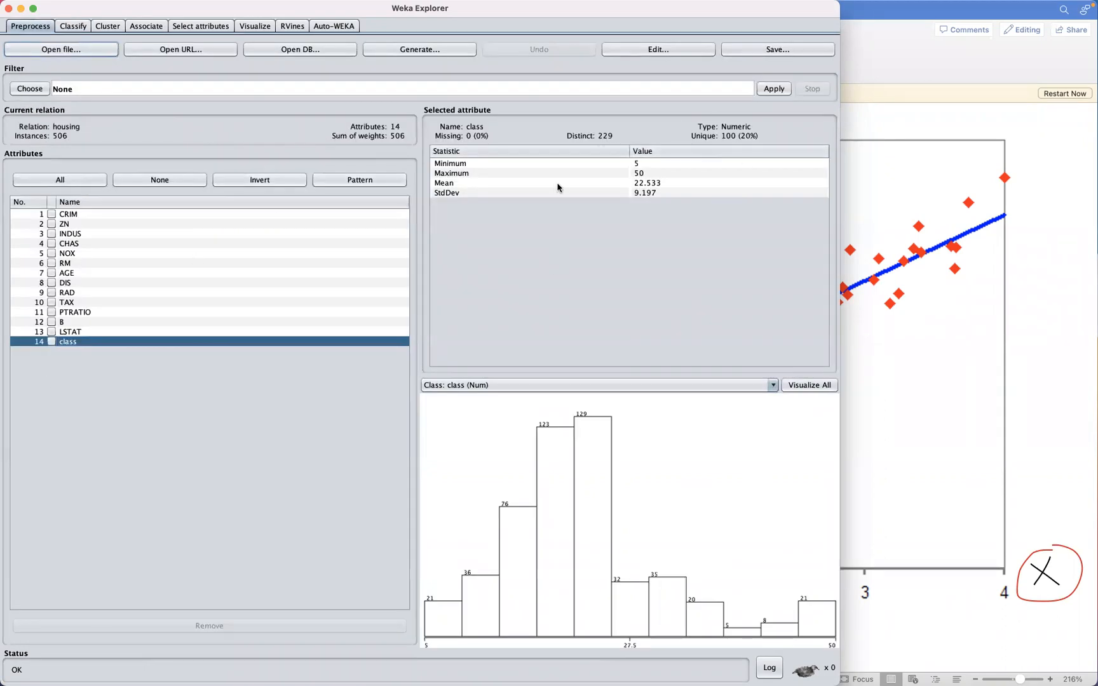
left_click(73, 25)
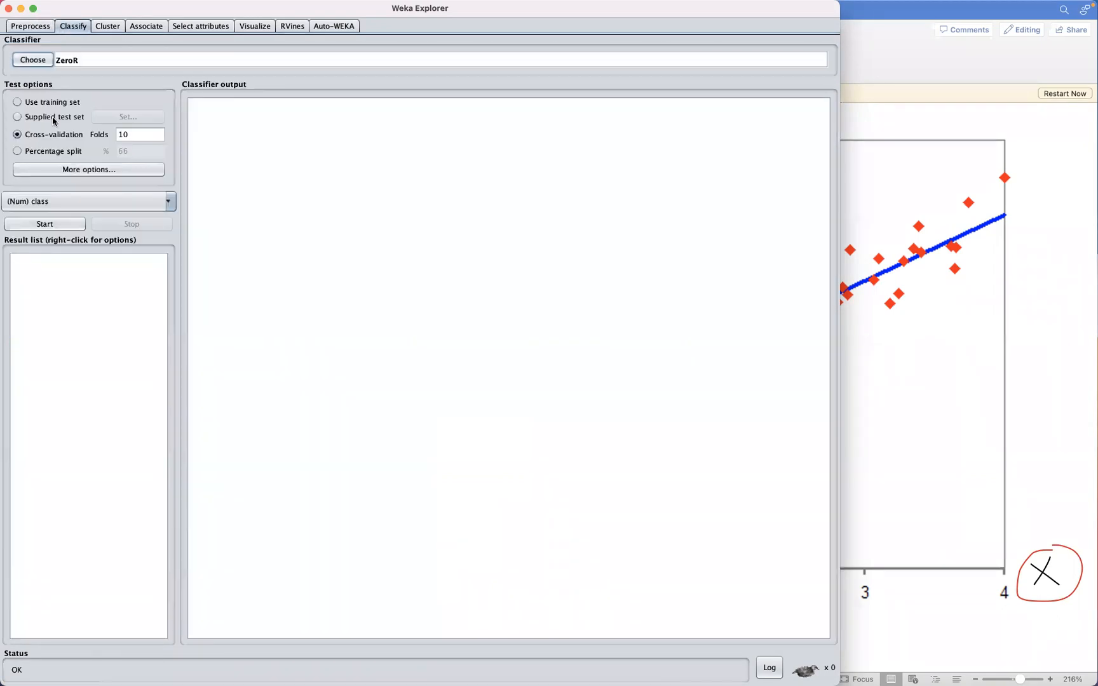
left_click(32, 60)
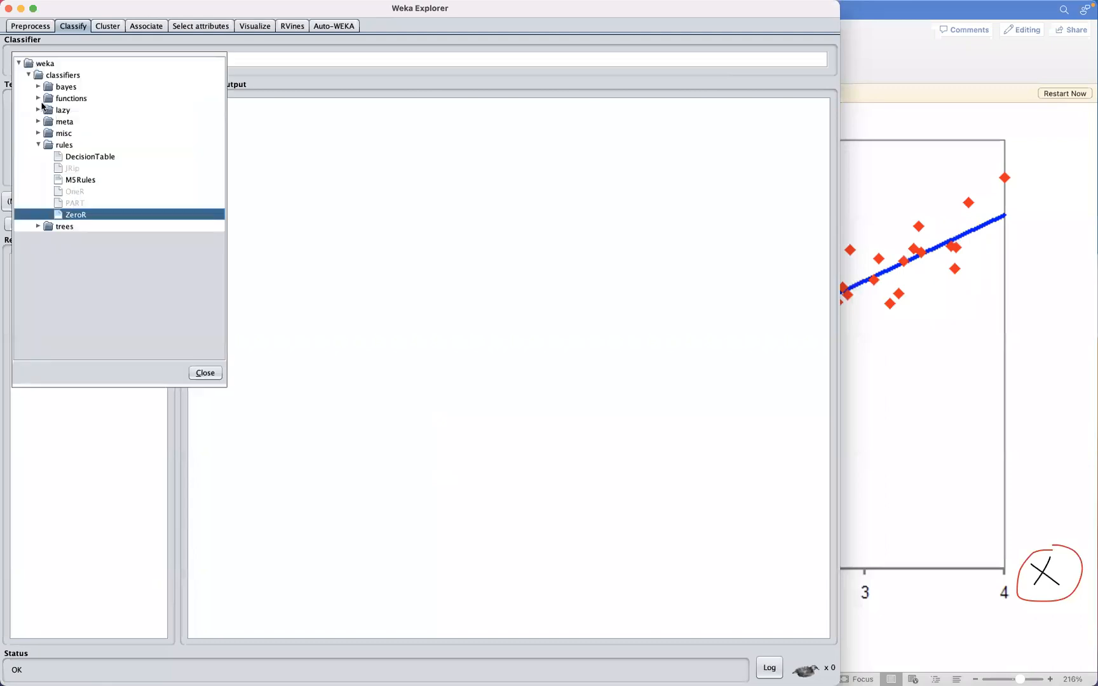
left_click(40, 98)
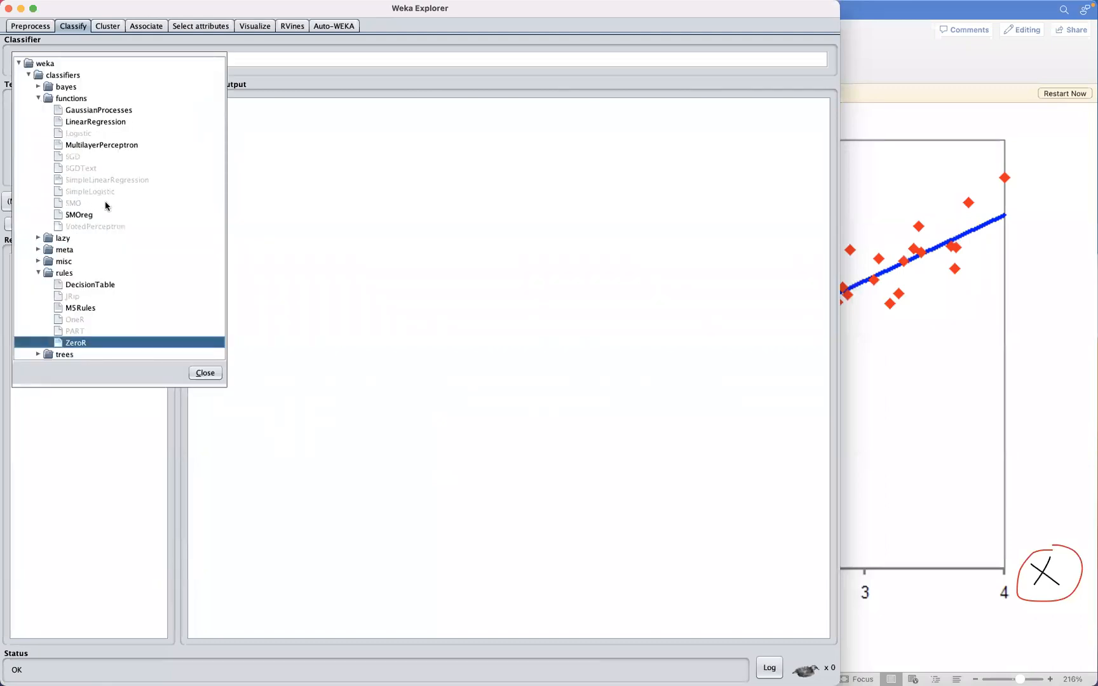
mouse_move(93, 125)
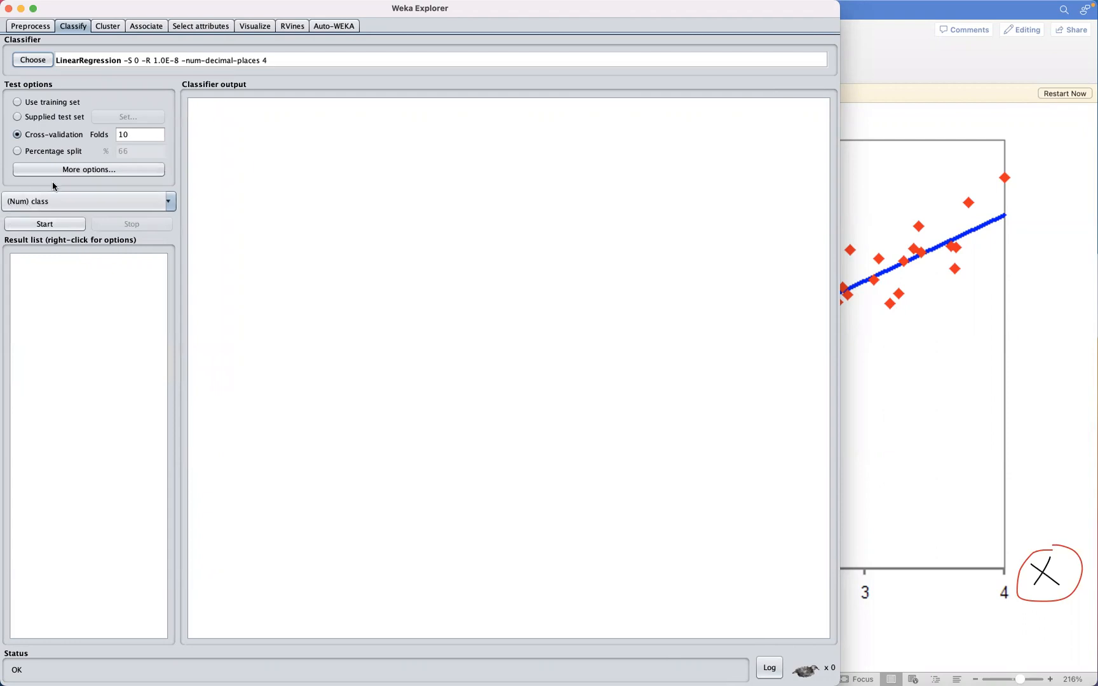
mouse_move(121, 192)
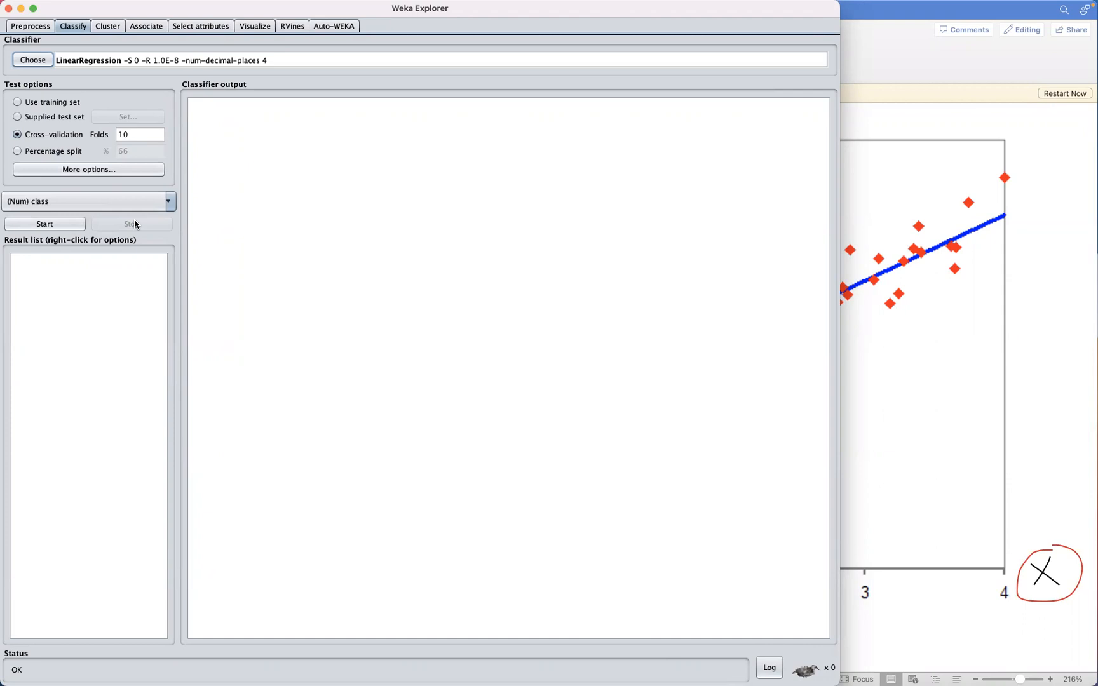
mouse_move(85, 63)
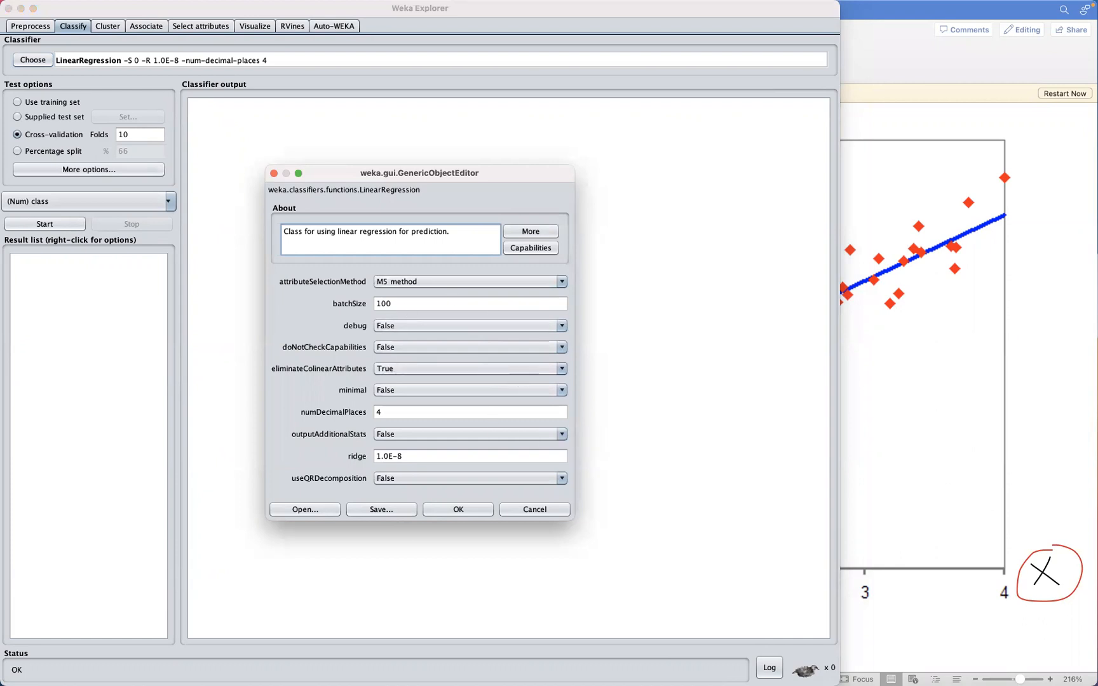
Step: Bring up the LinearRegression parameter editor with its default M5 attribute selection
left_click(469, 303)
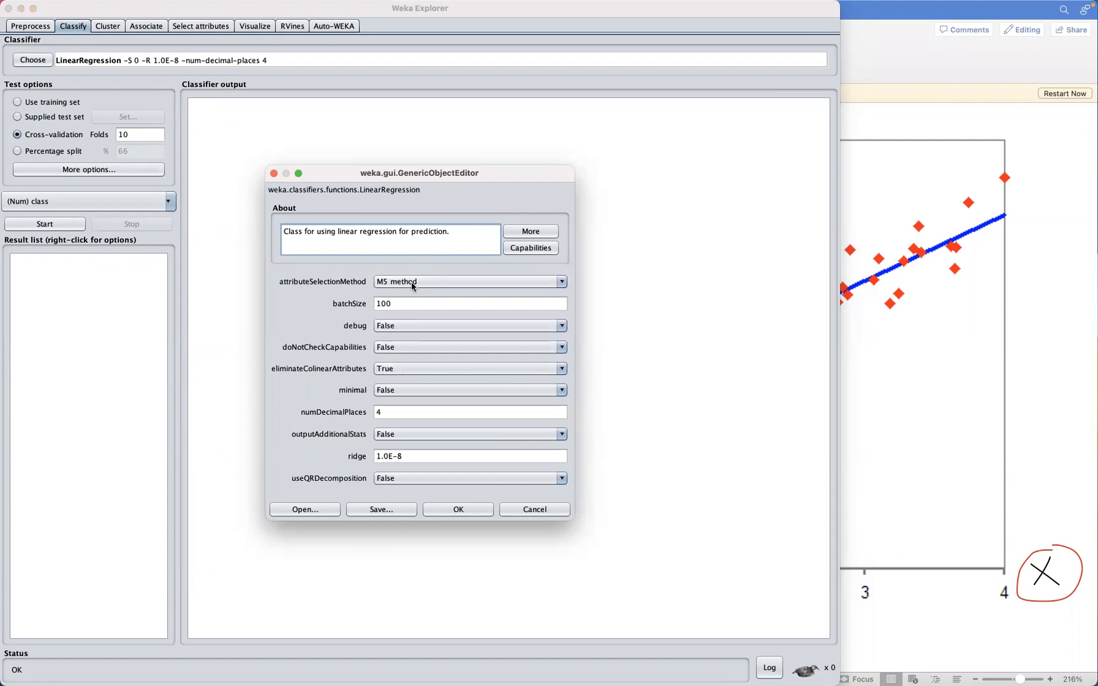
mouse_move(412, 271)
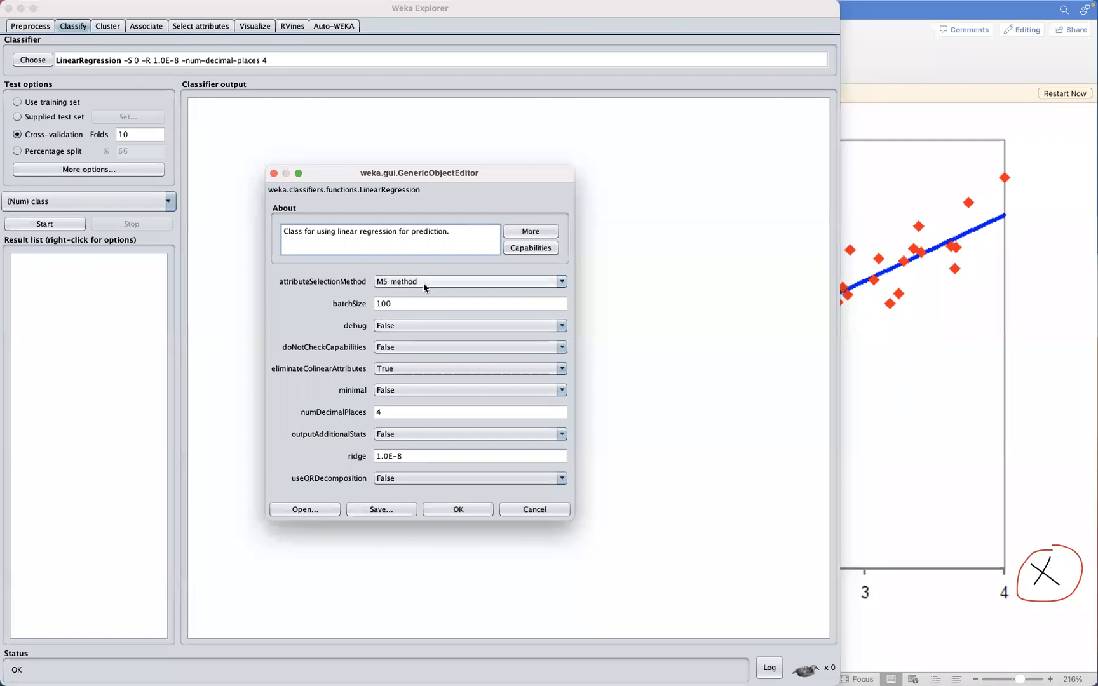
mouse_move(423, 284)
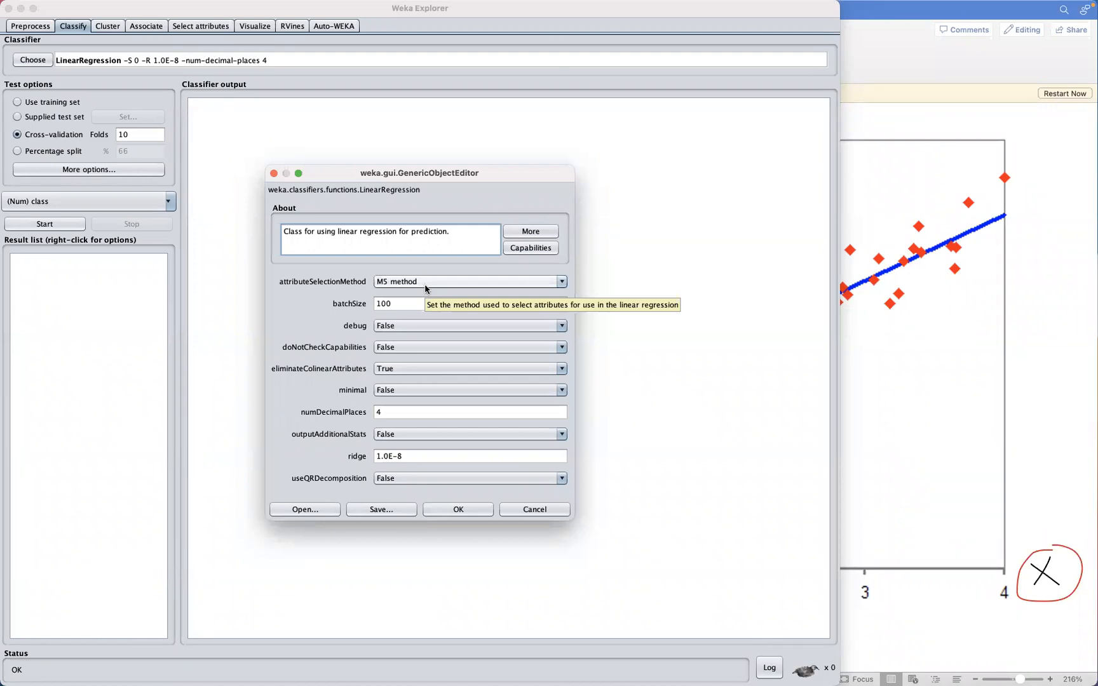
mouse_move(434, 300)
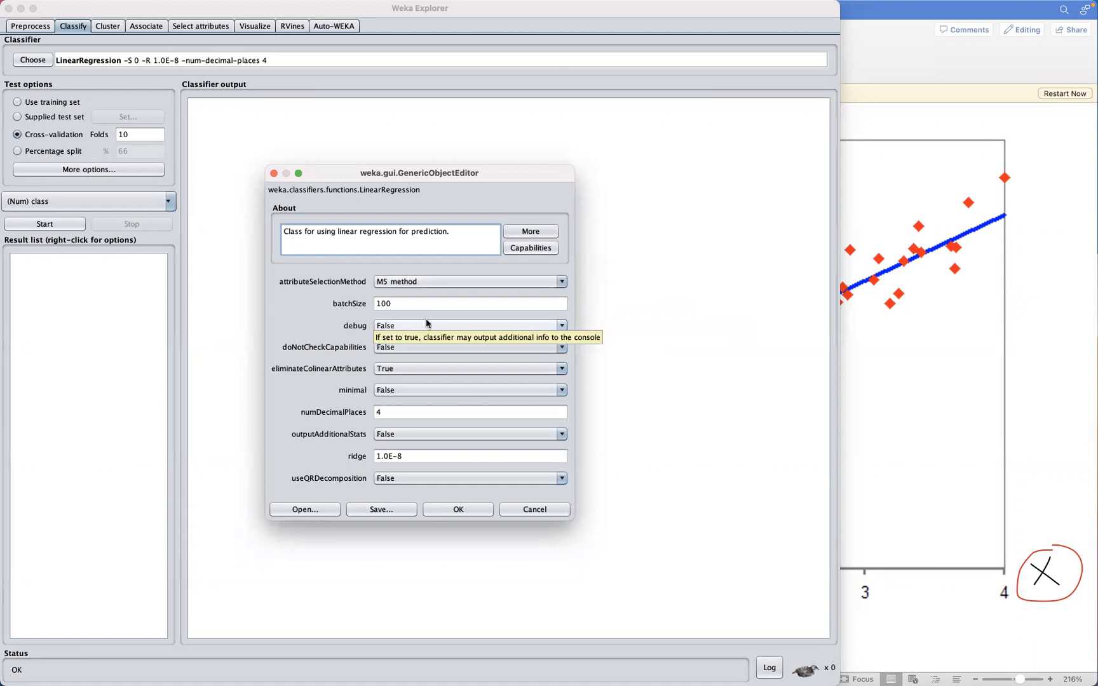
mouse_move(362, 293)
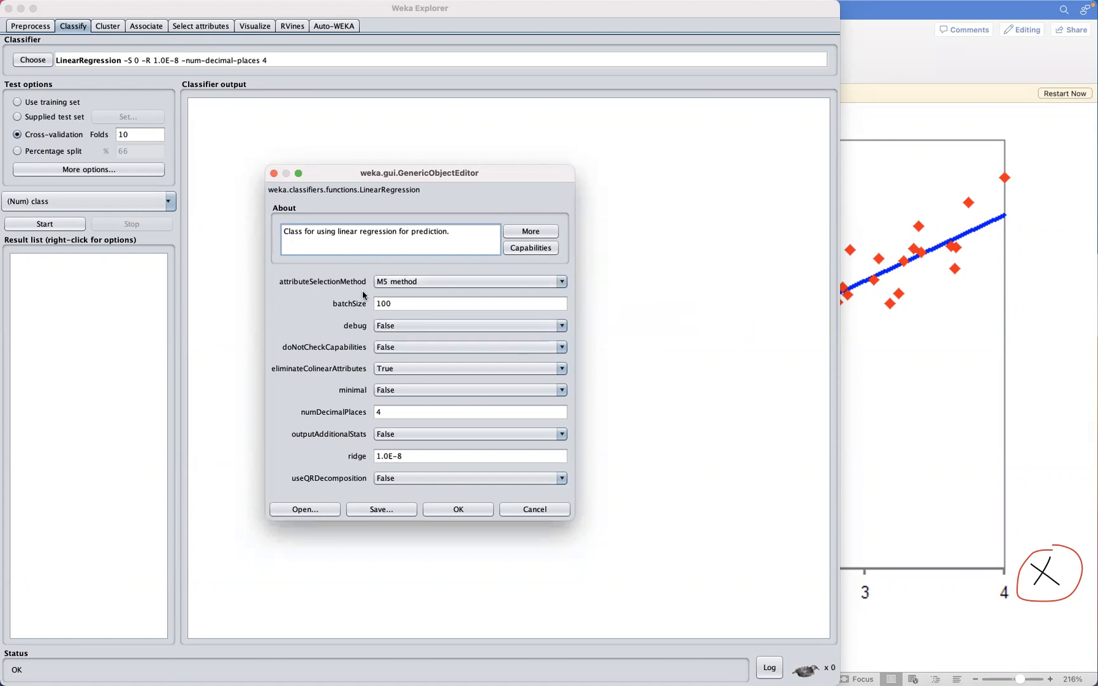
mouse_move(368, 292)
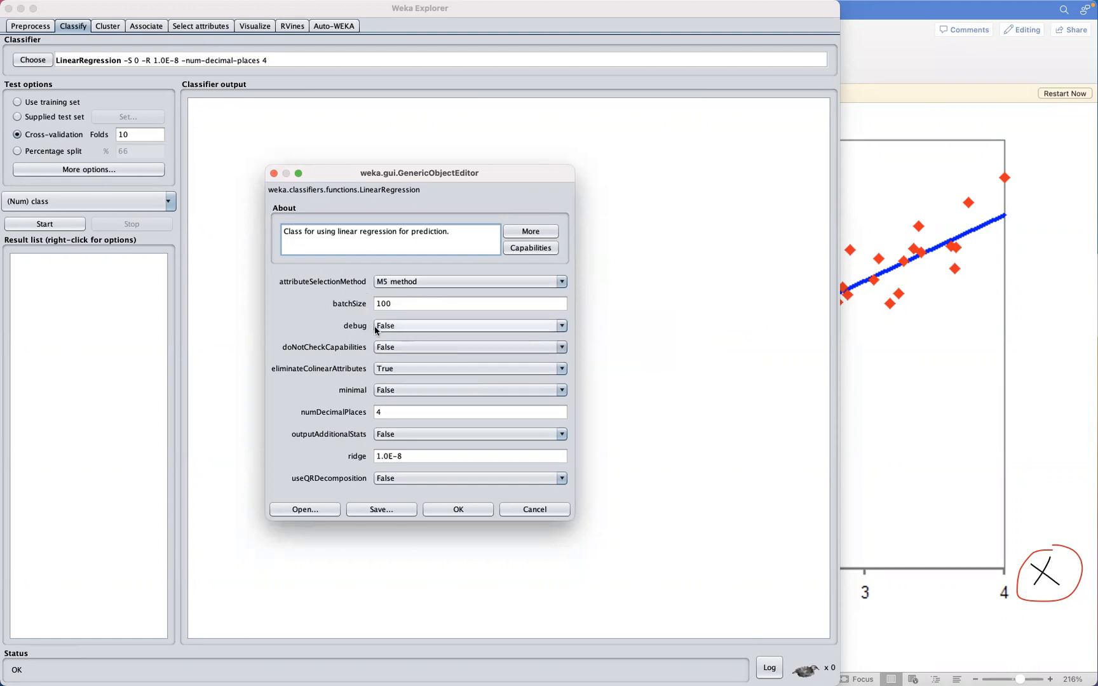
mouse_move(398, 318)
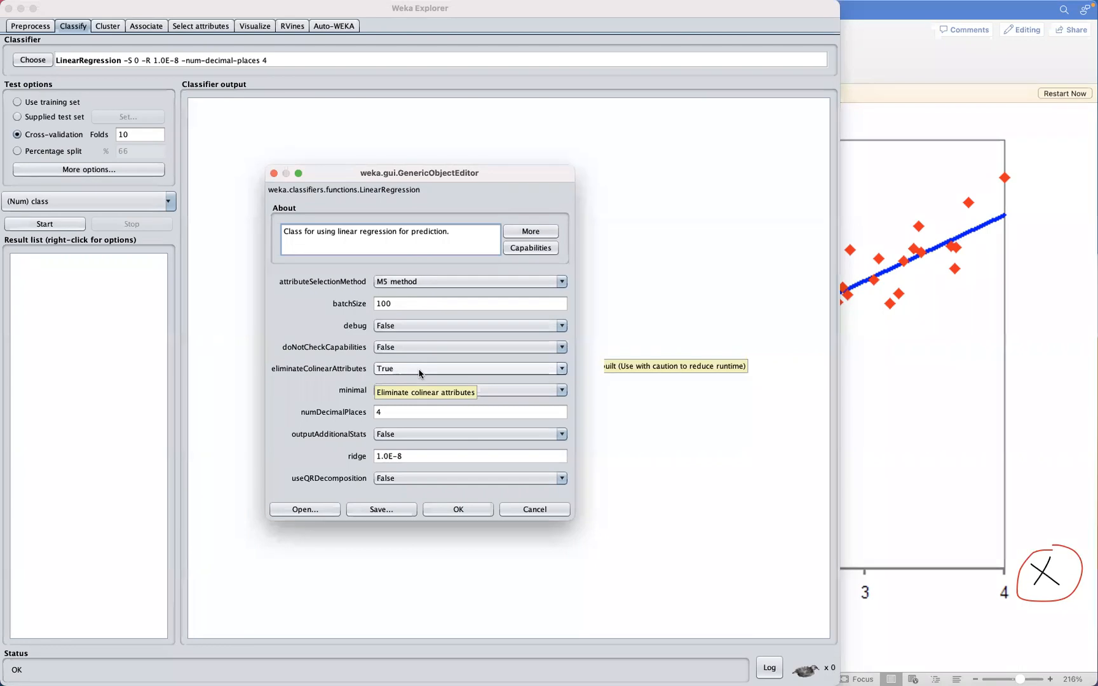
mouse_move(421, 412)
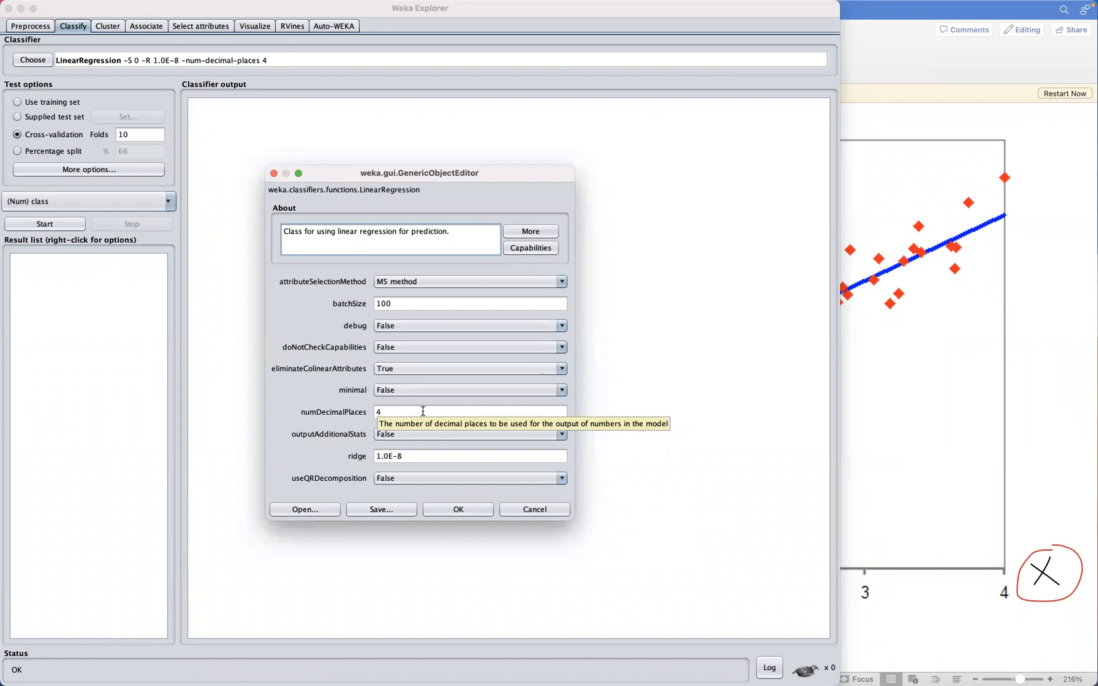
mouse_move(419, 385)
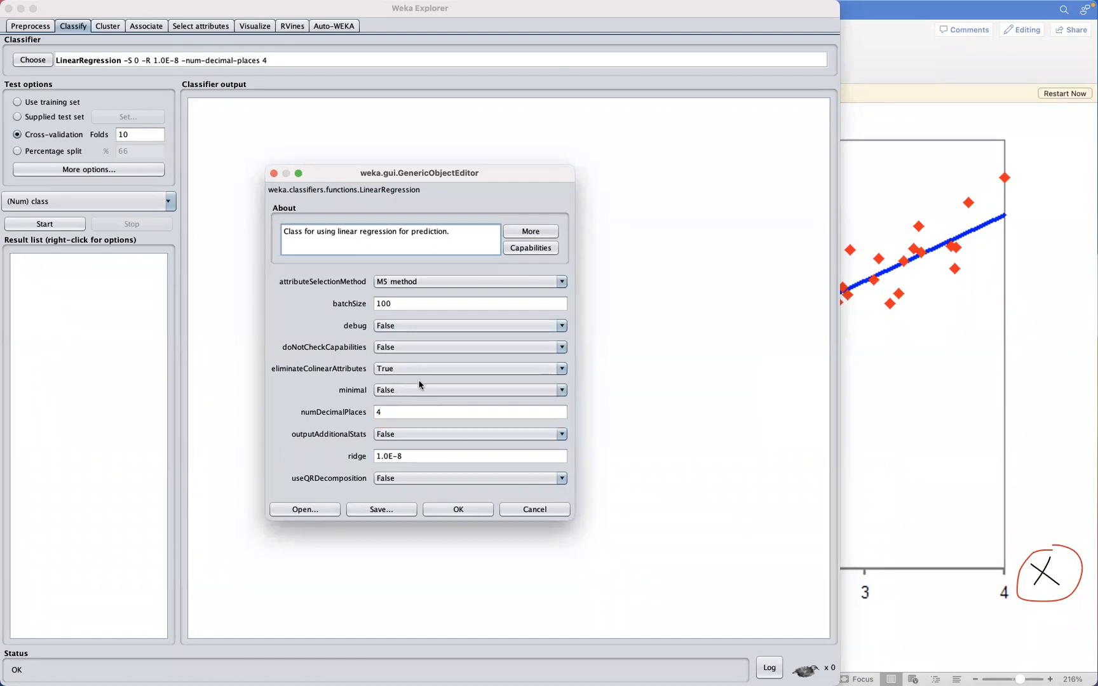
mouse_move(430, 406)
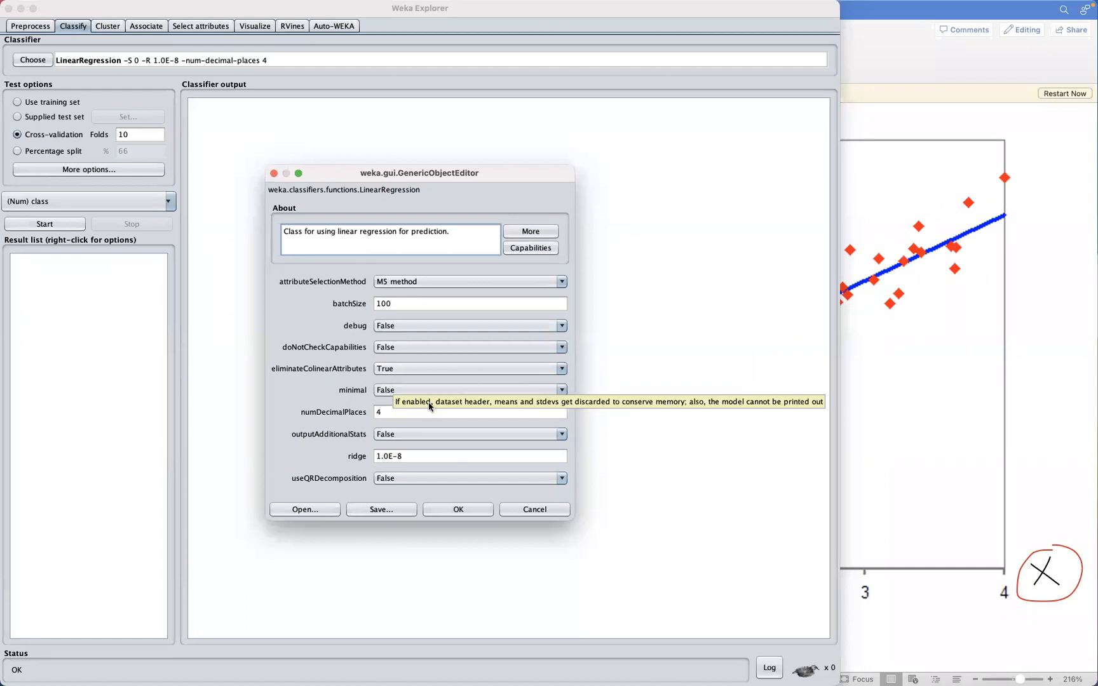
mouse_move(415, 390)
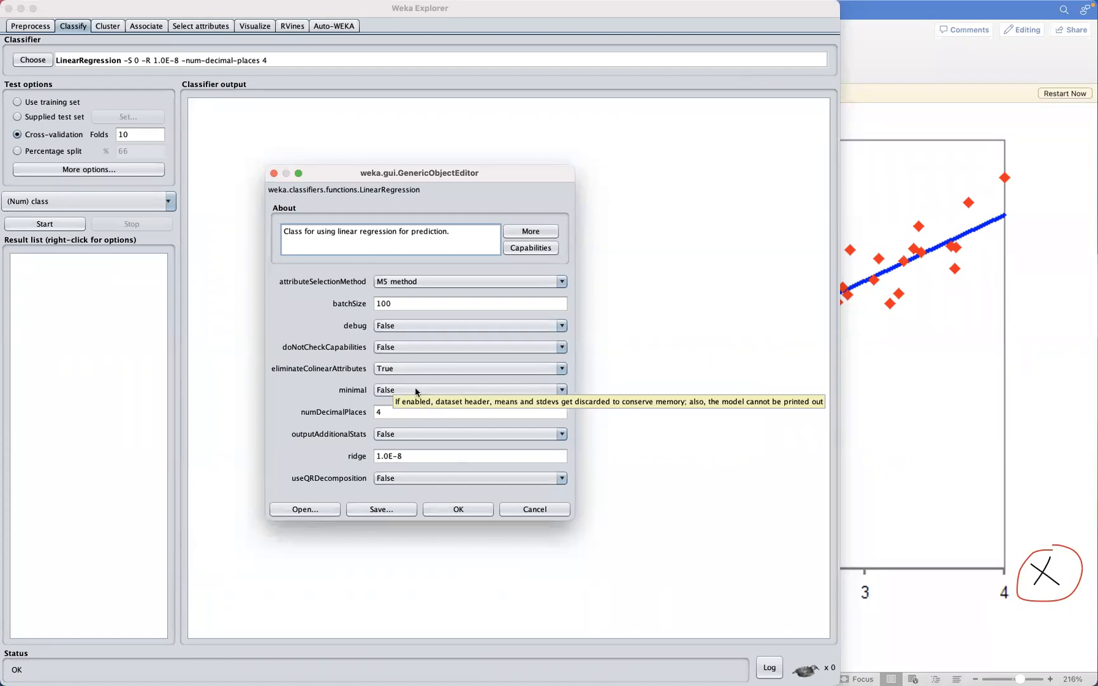
mouse_move(401, 431)
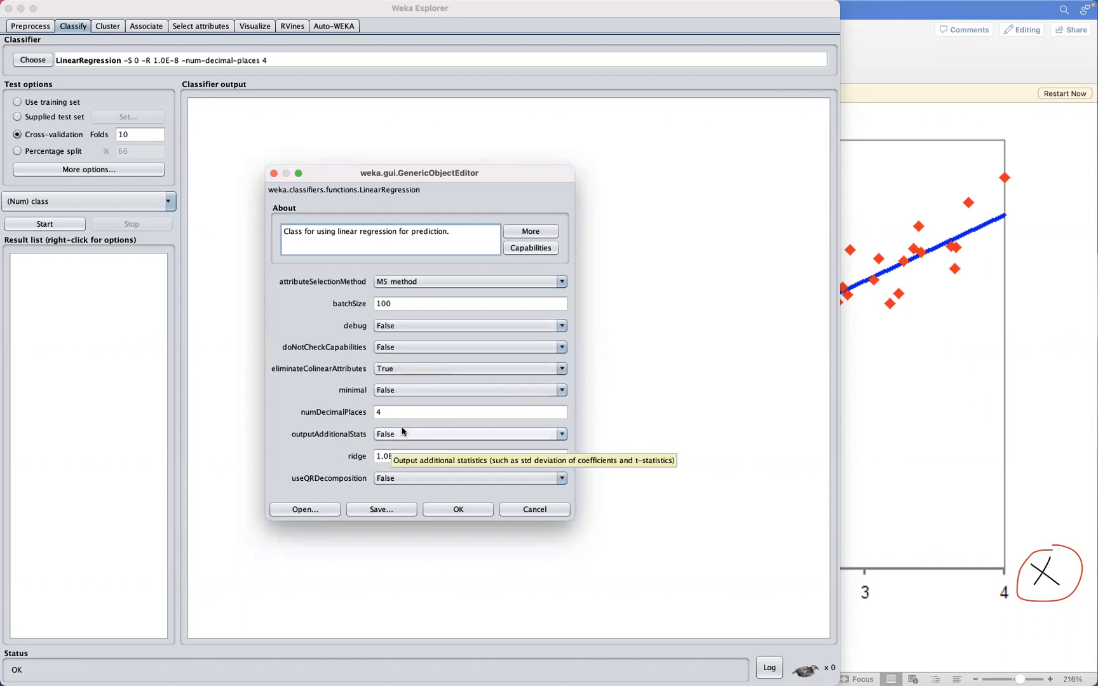
mouse_move(354, 460)
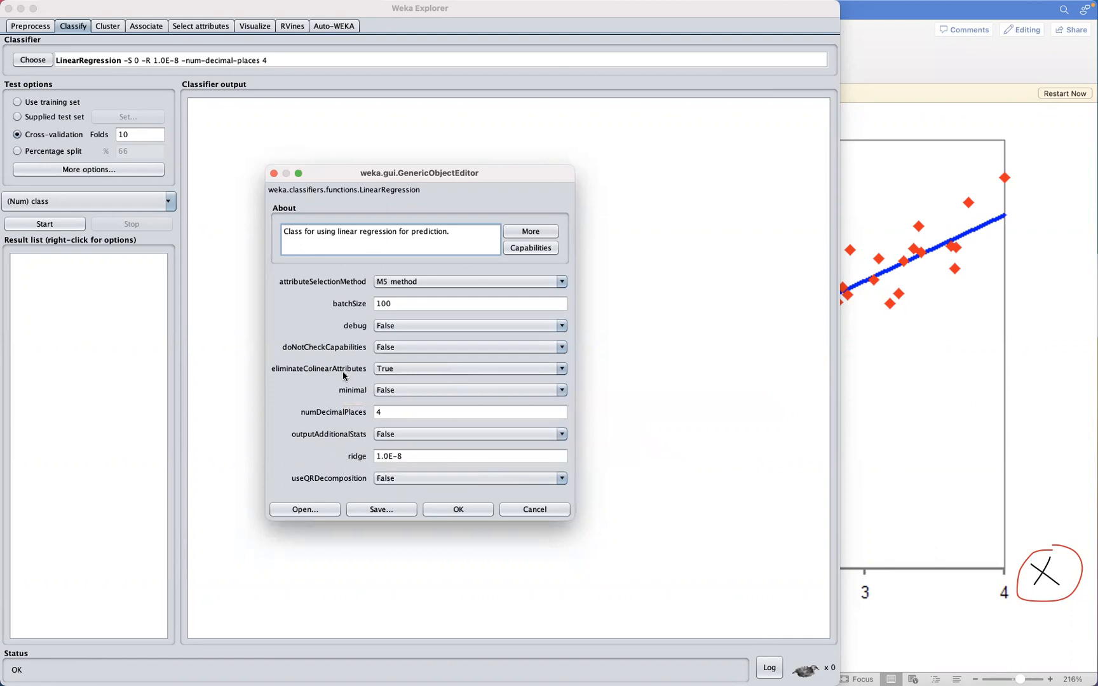
mouse_move(409, 286)
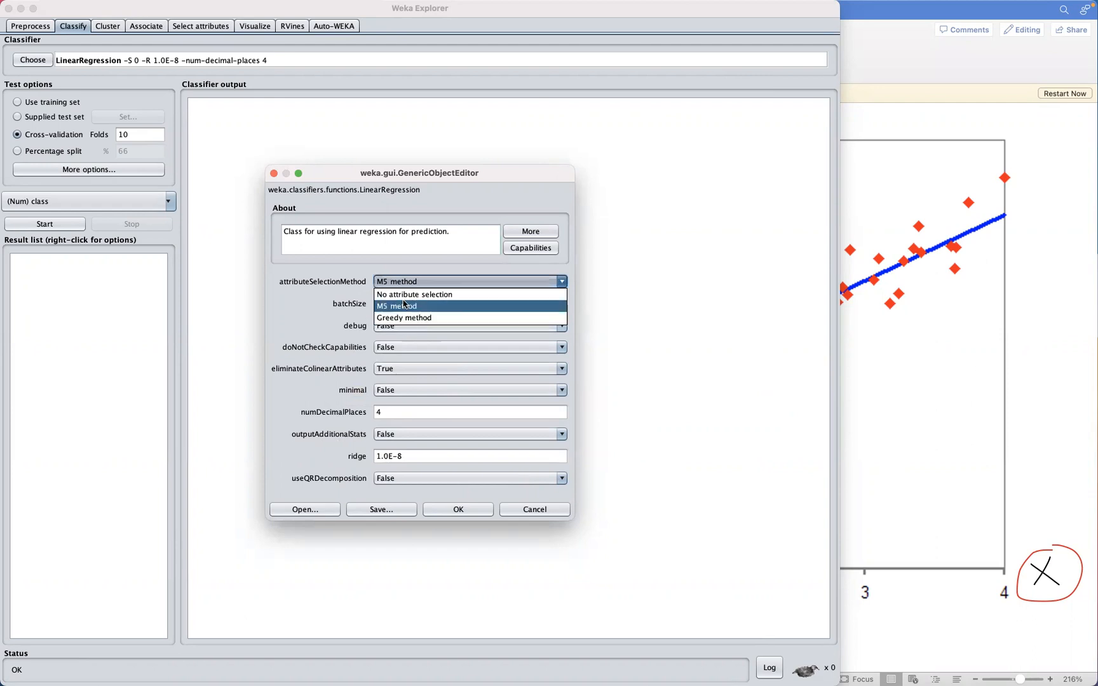
mouse_move(397, 306)
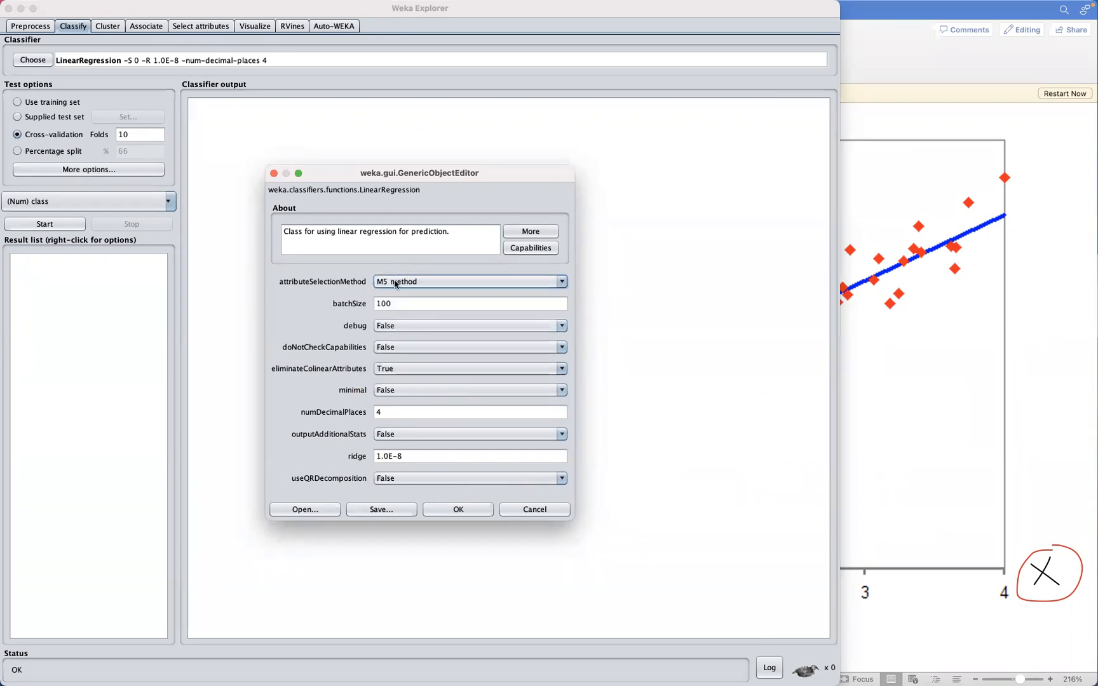
mouse_move(466, 282)
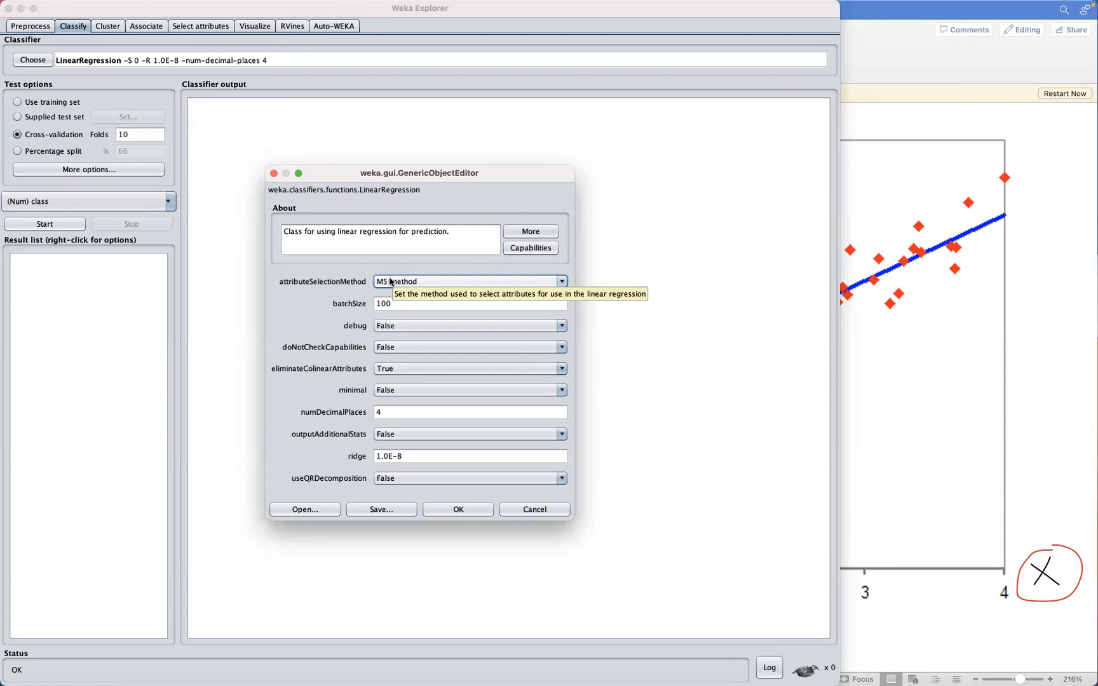
mouse_move(403, 282)
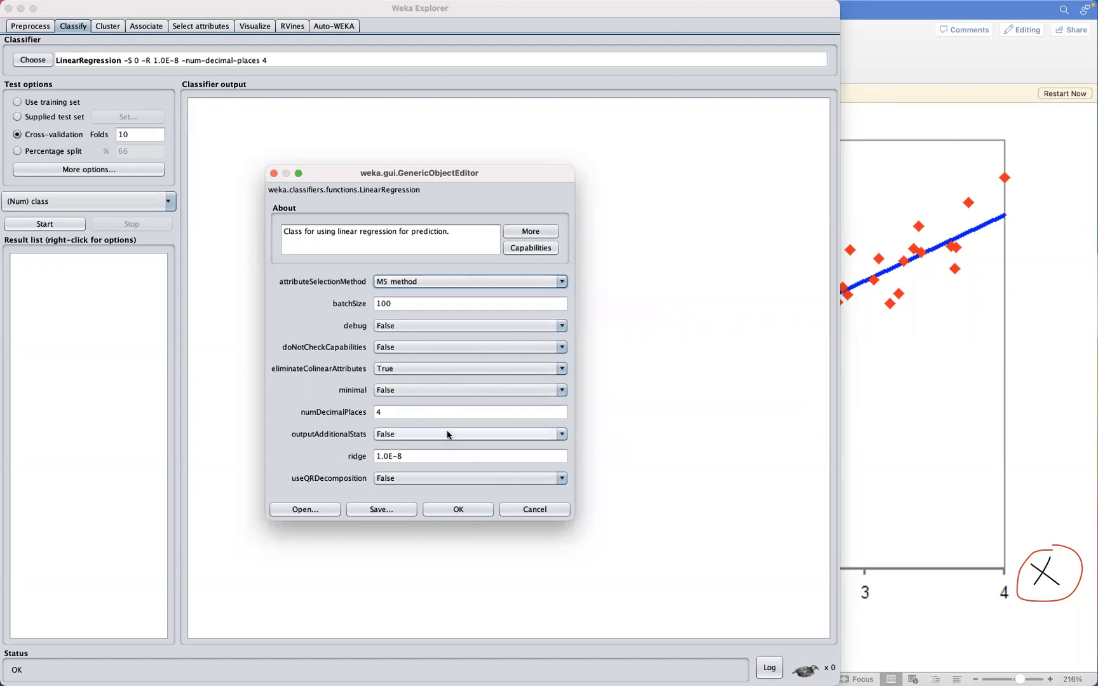
mouse_move(368, 482)
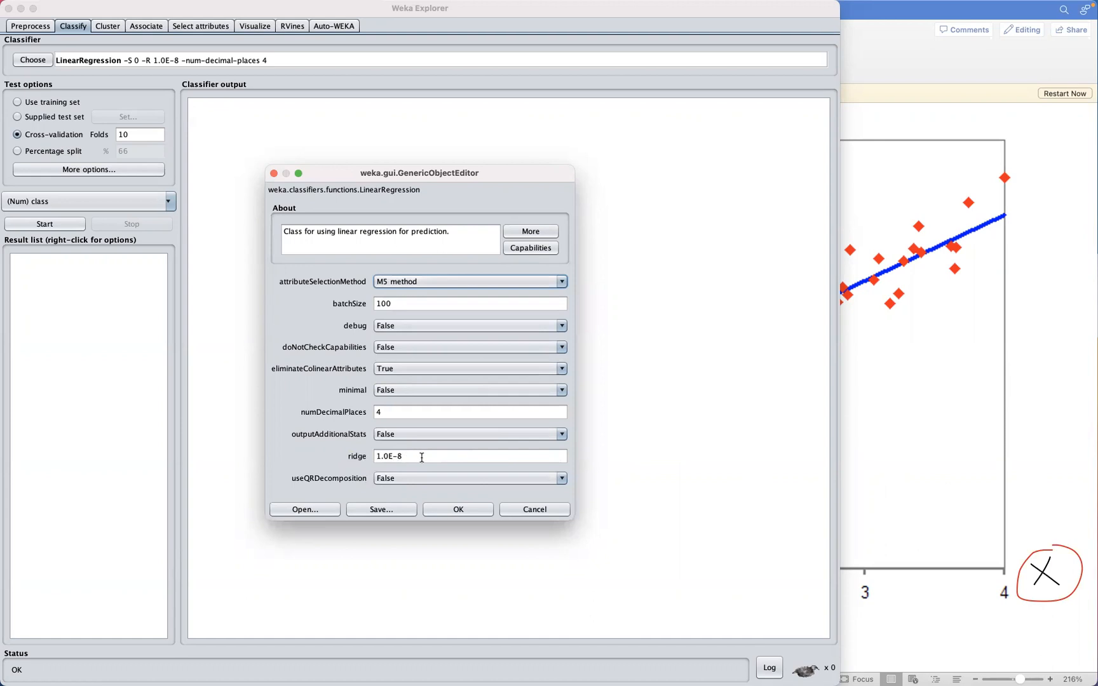
mouse_move(421, 456)
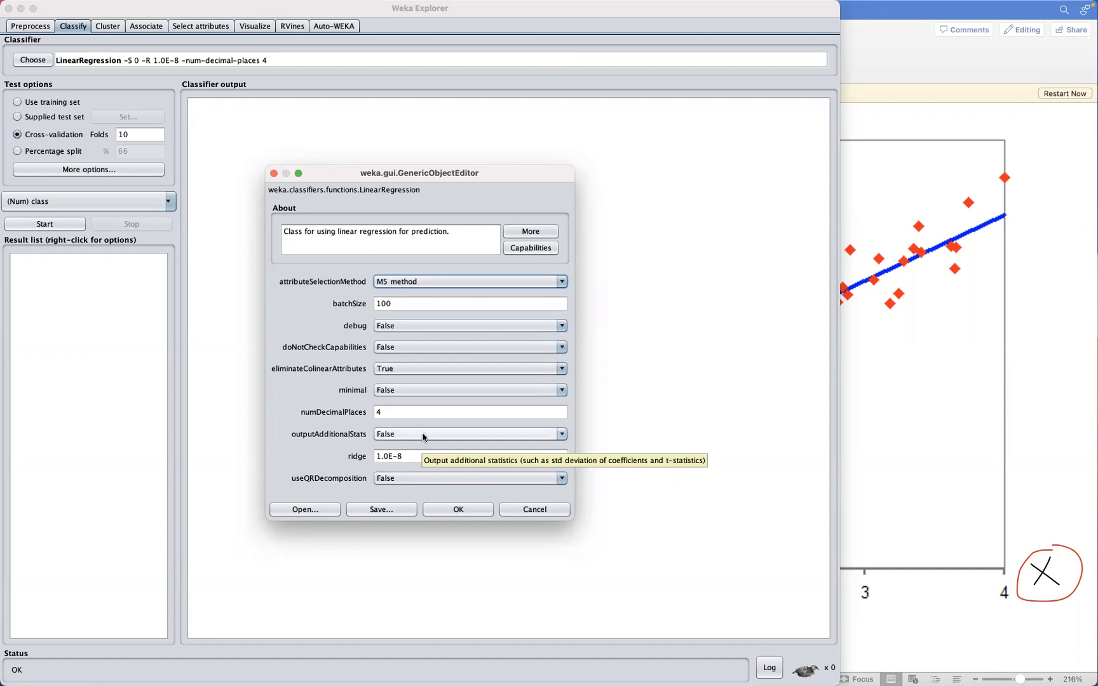
mouse_move(431, 442)
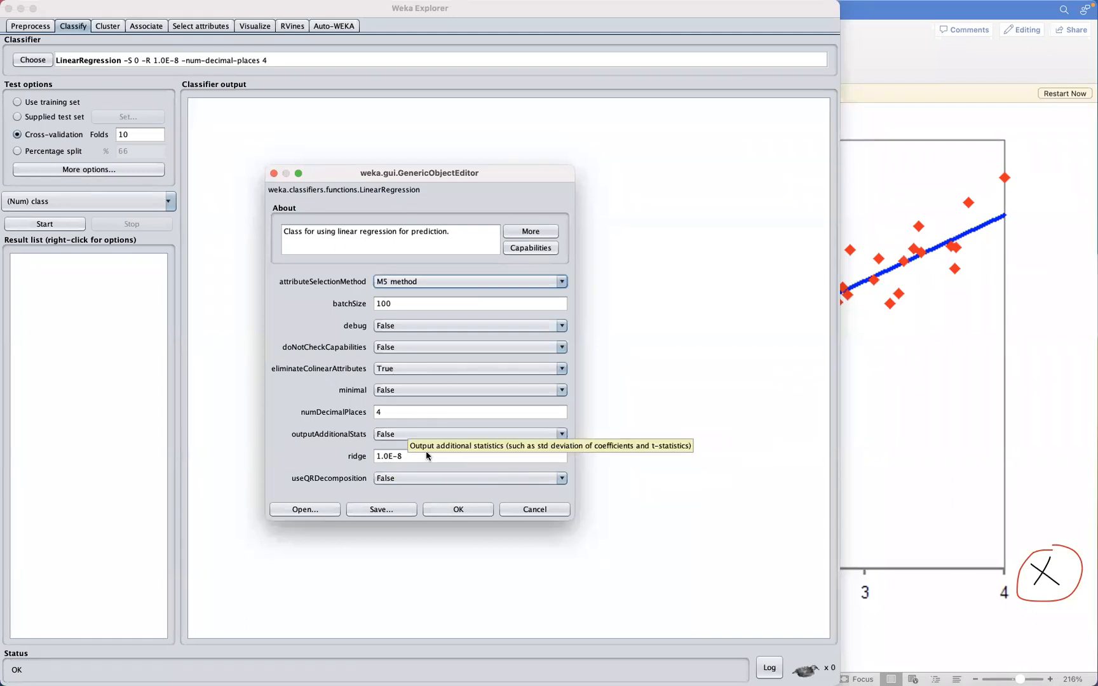
mouse_move(404, 470)
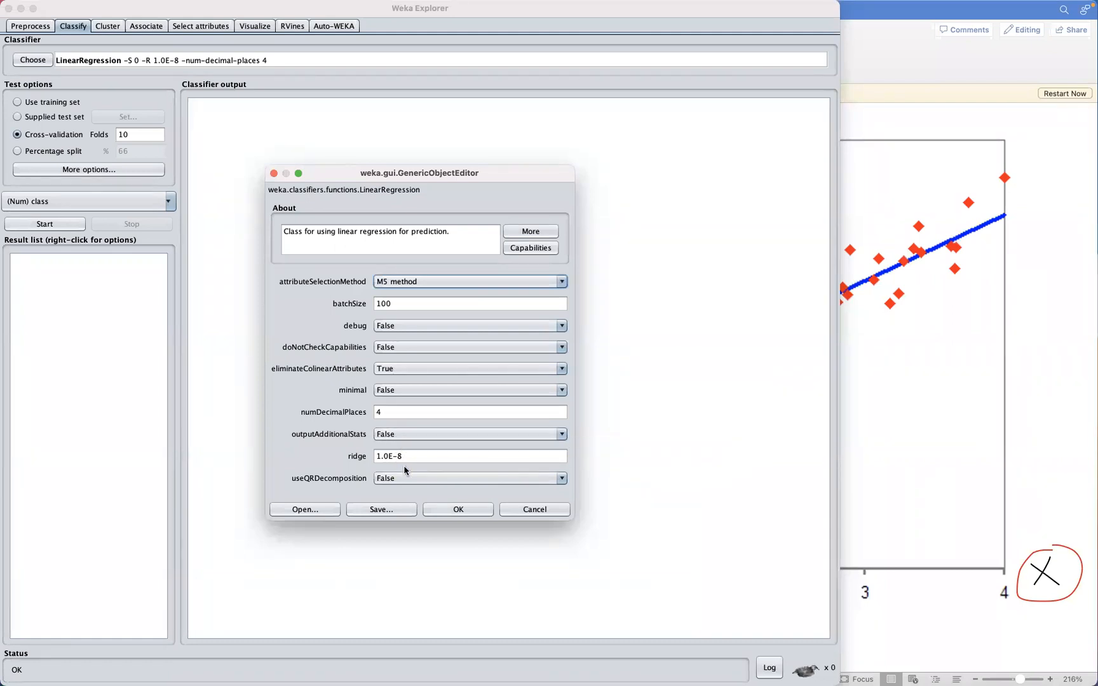
mouse_move(413, 456)
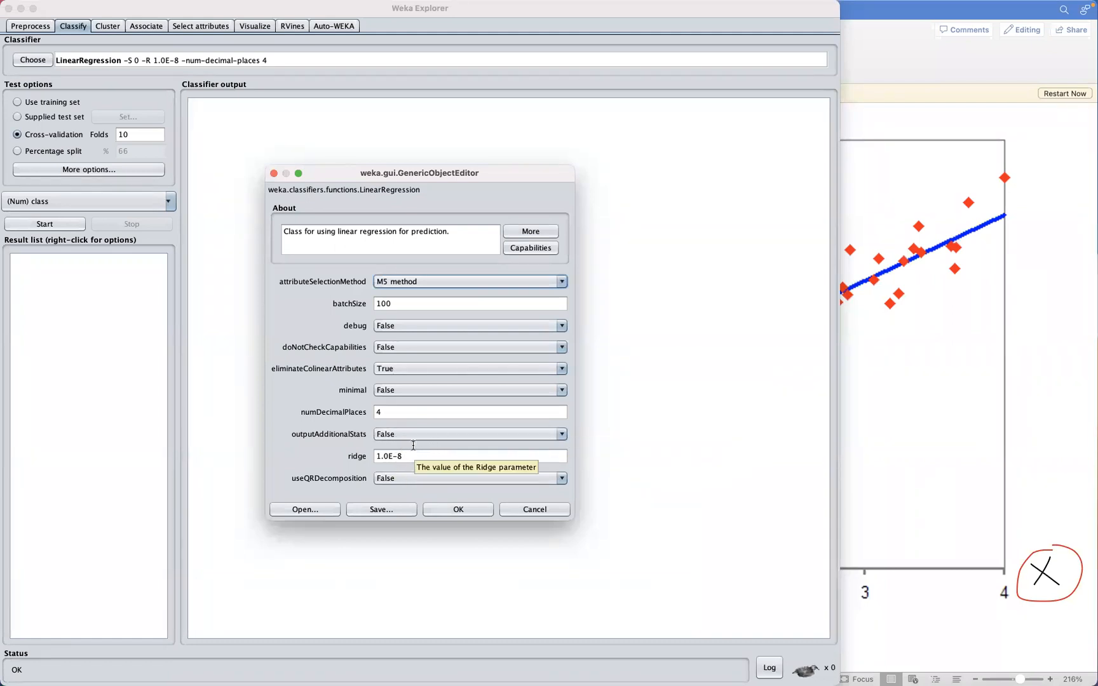
mouse_move(430, 435)
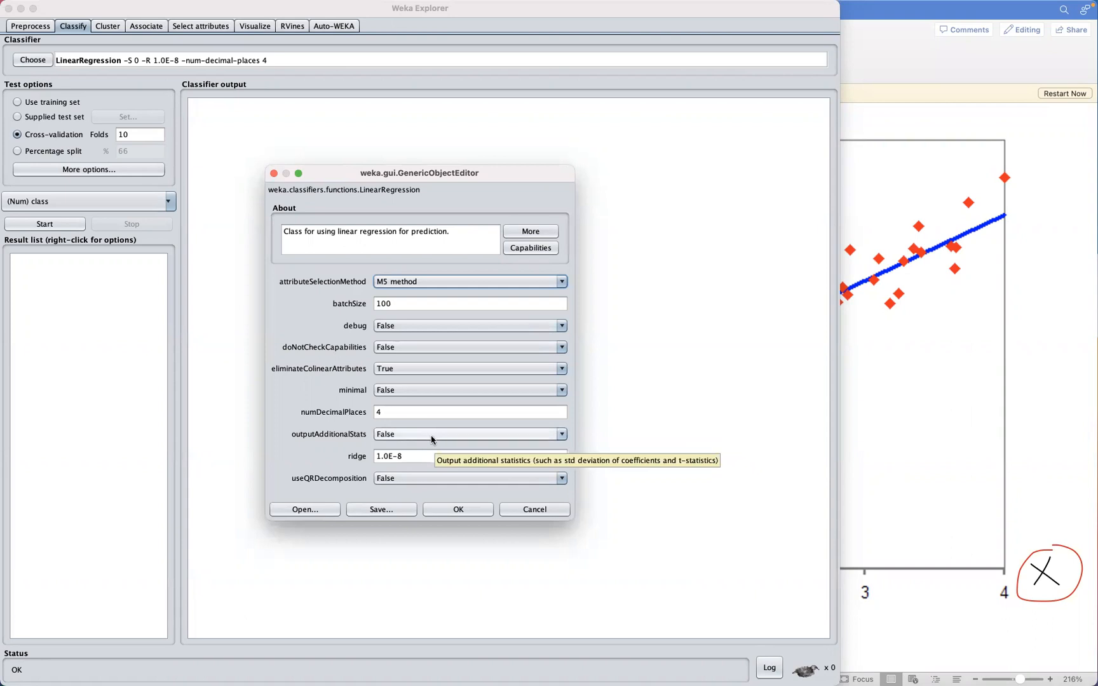
mouse_move(423, 411)
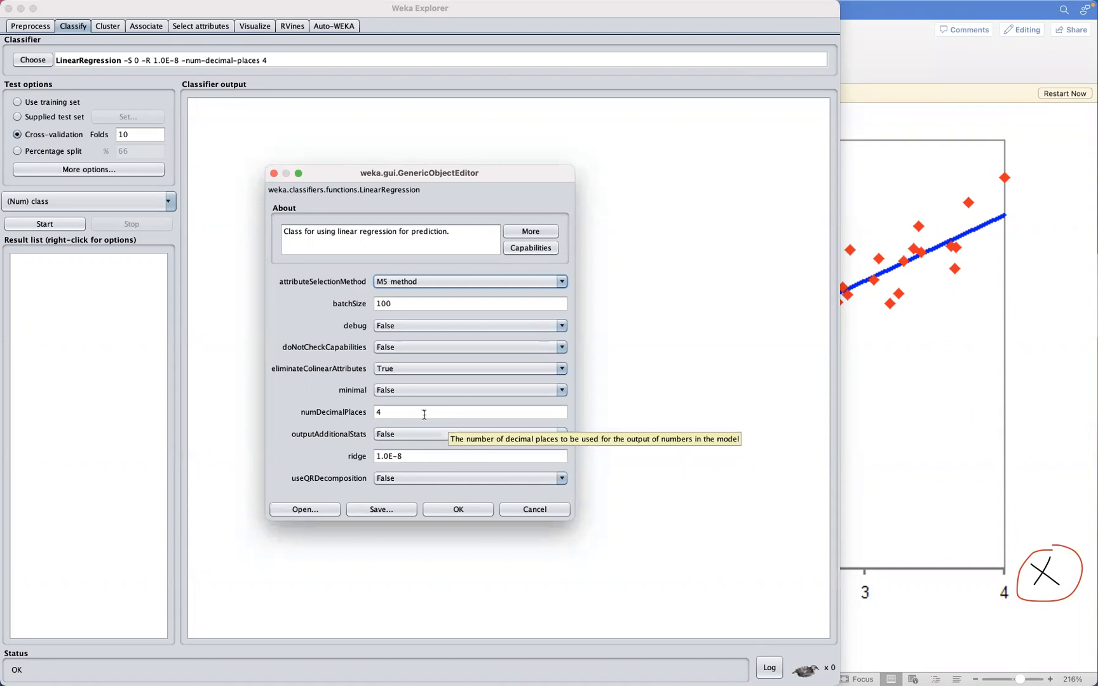
mouse_move(452, 422)
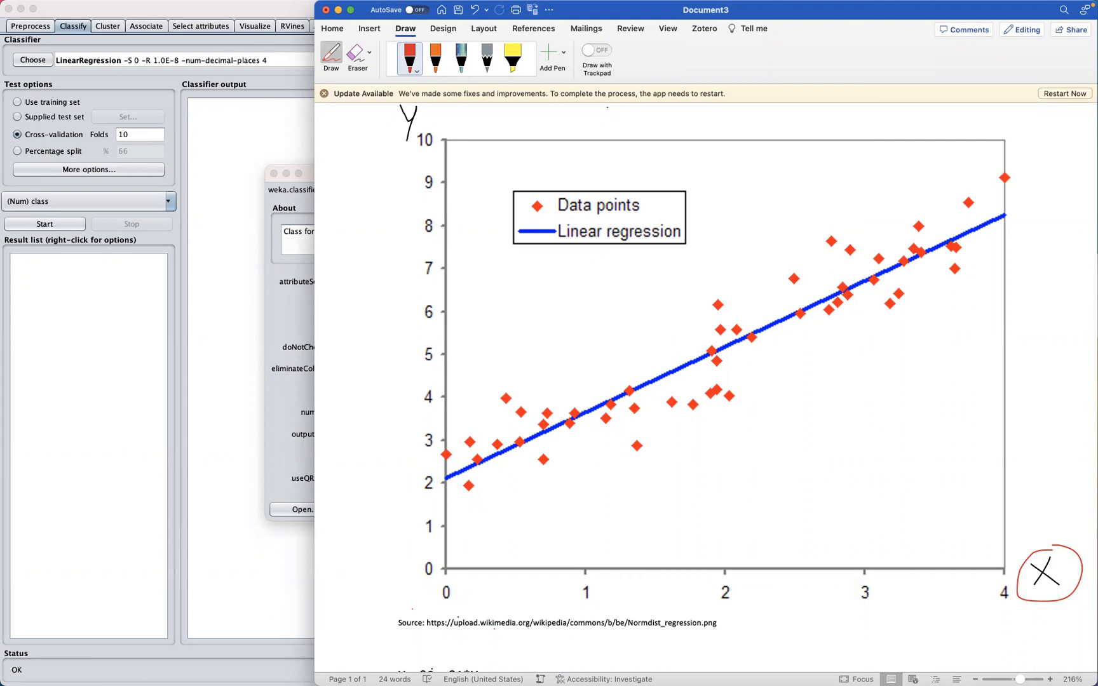
Step: Circle X in Y = β0 + β1*X and draw an upward arrow left of Y in red ink
scroll("down", 3)
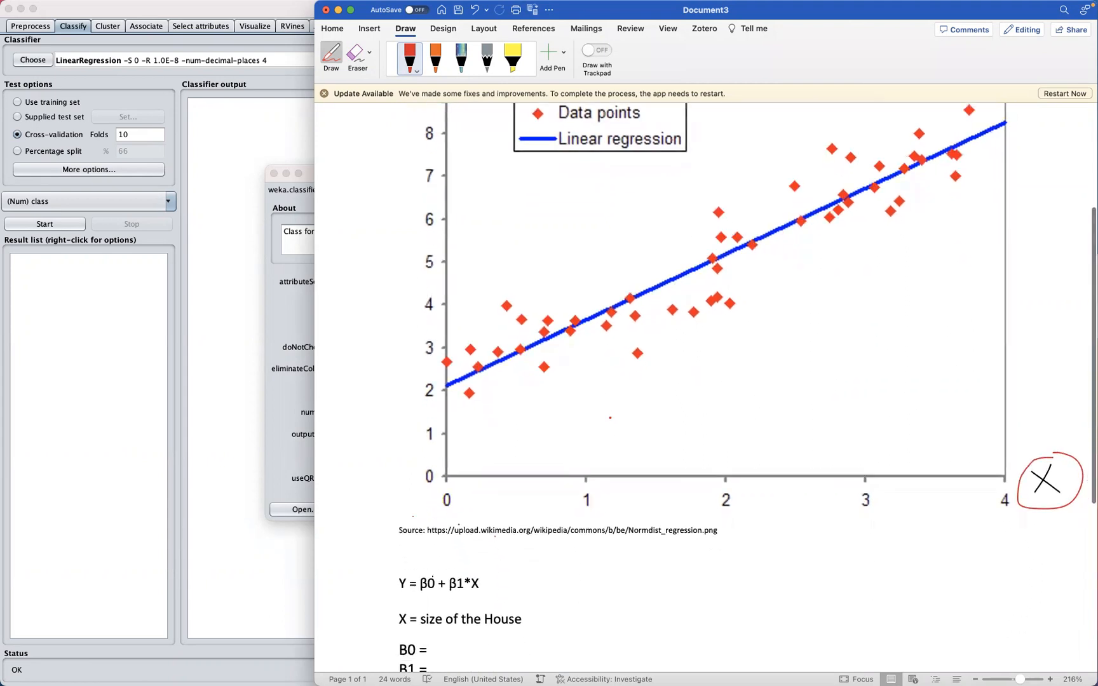
scroll("down", 3)
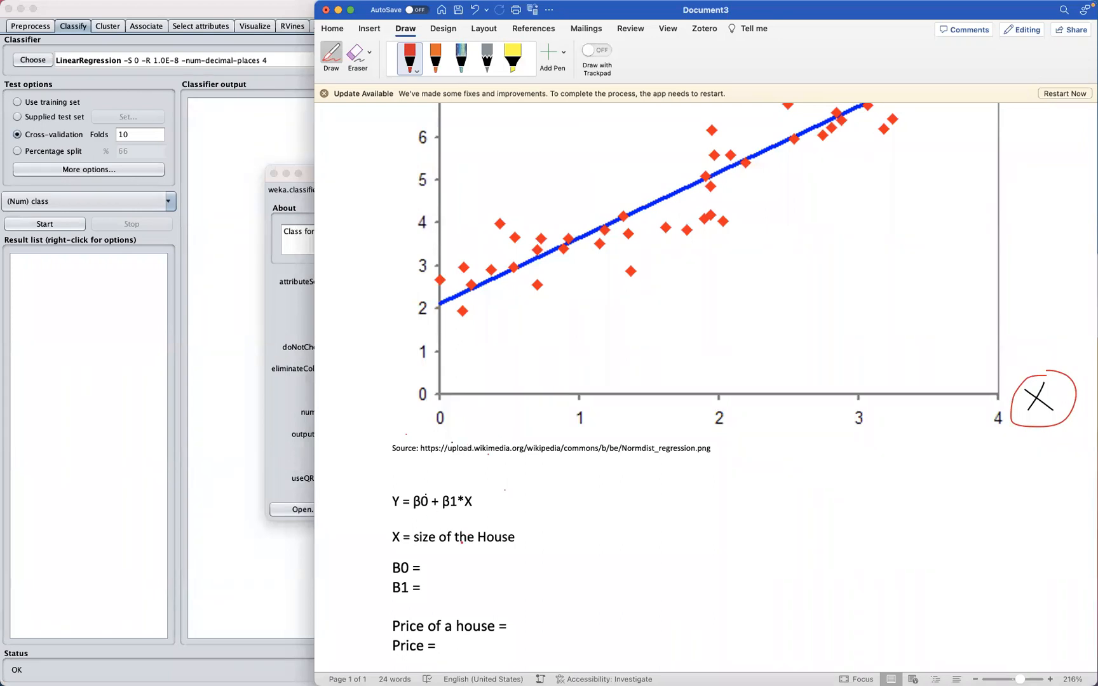
type(".")
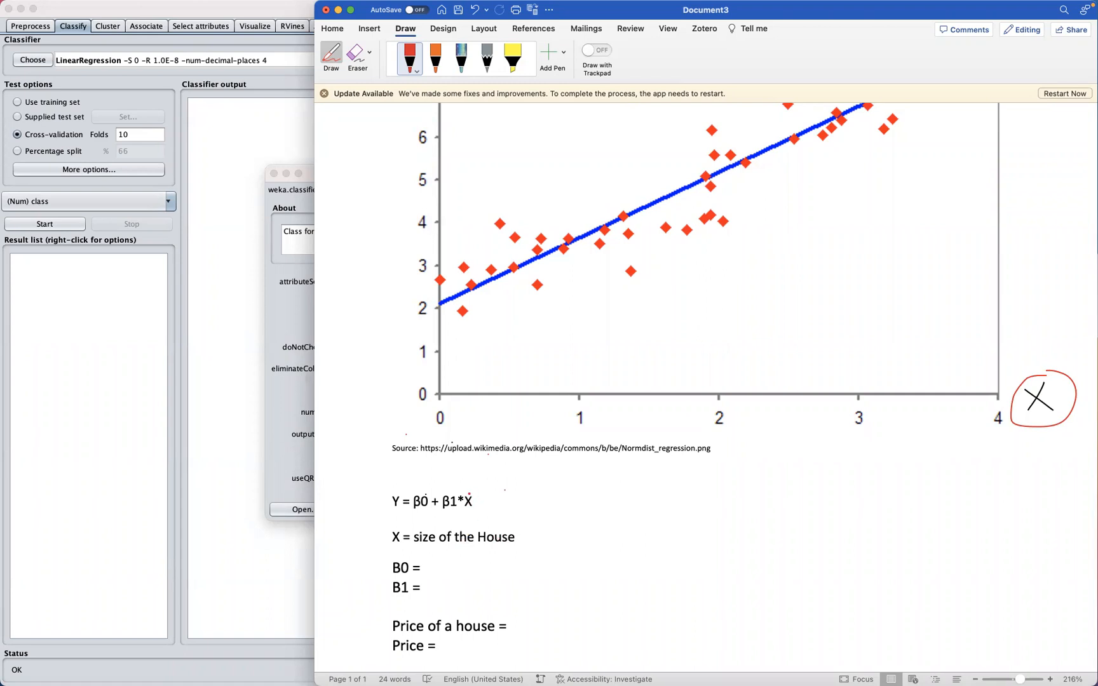
left_click_drag(465, 501, 479, 511)
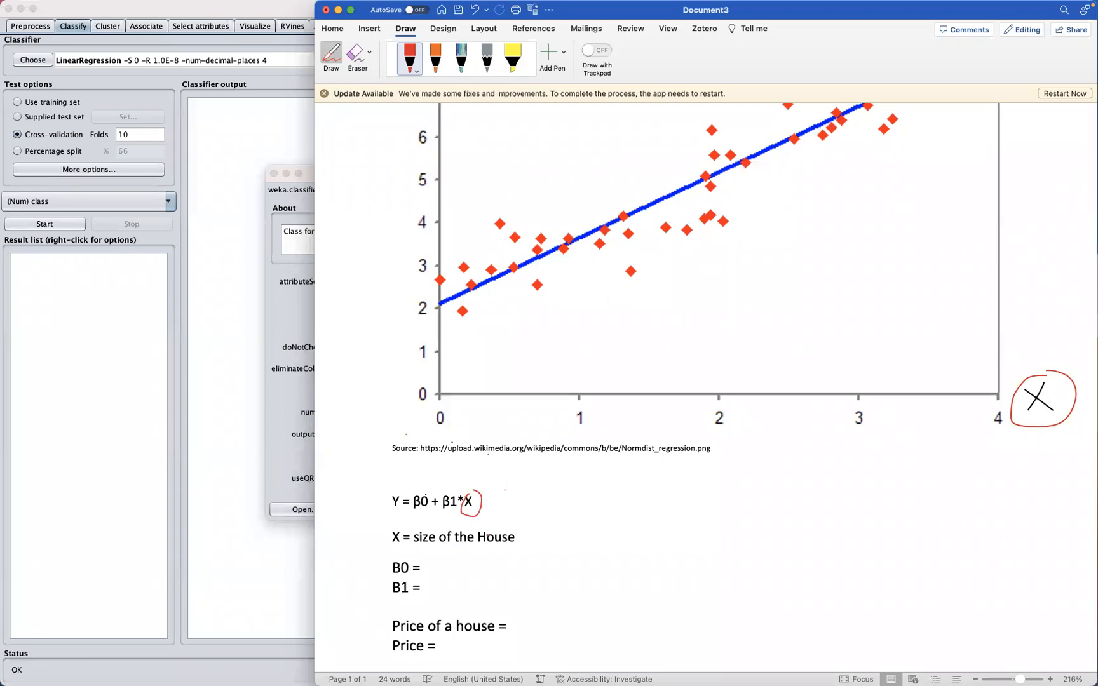
scroll("down", 3)
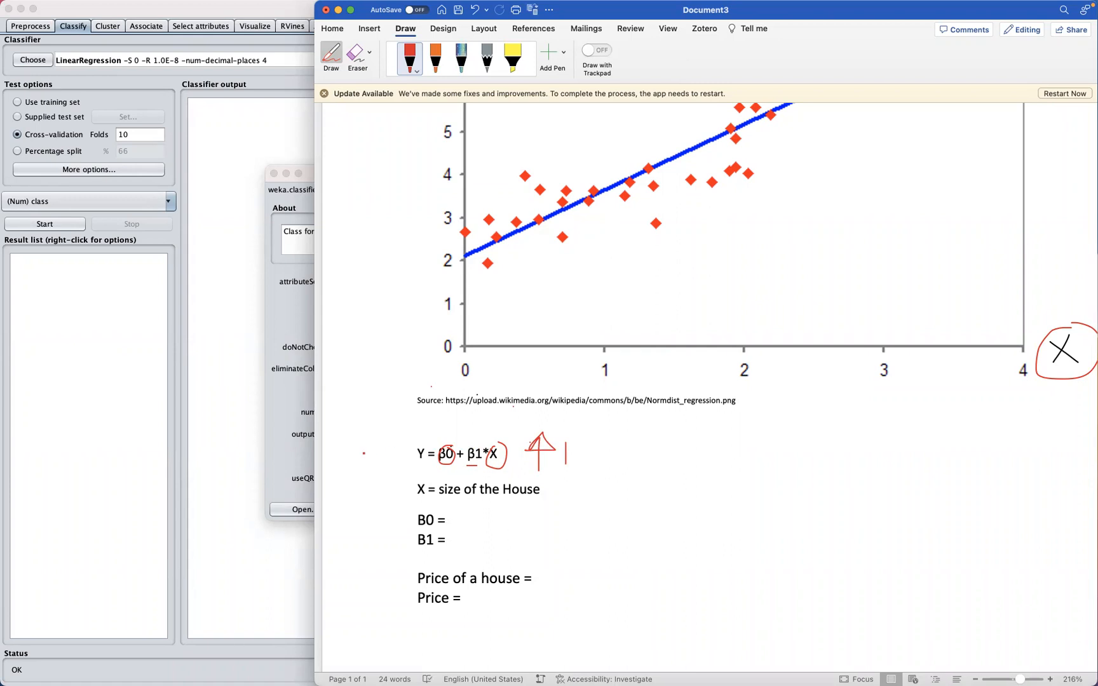
left_click_drag(388, 469, 399, 437)
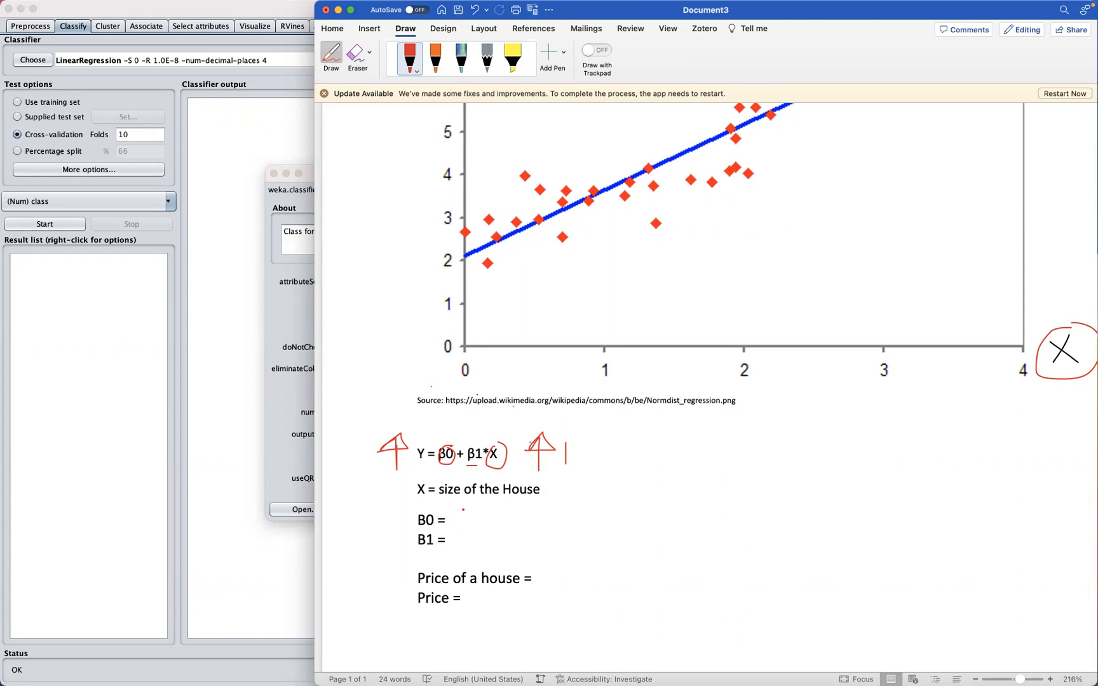
Step: Handwrite 50,000 beside B0 and 100 beside B1 in red ink
left_click_drag(451, 523, 465, 515)
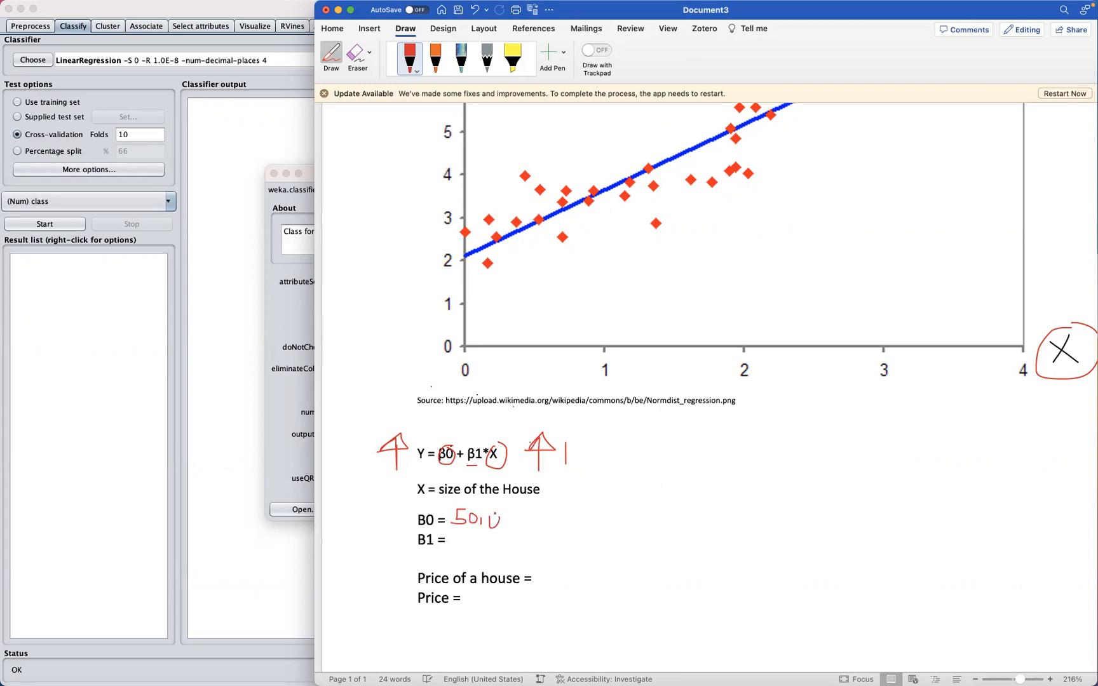
left_click_drag(483, 518, 529, 519)
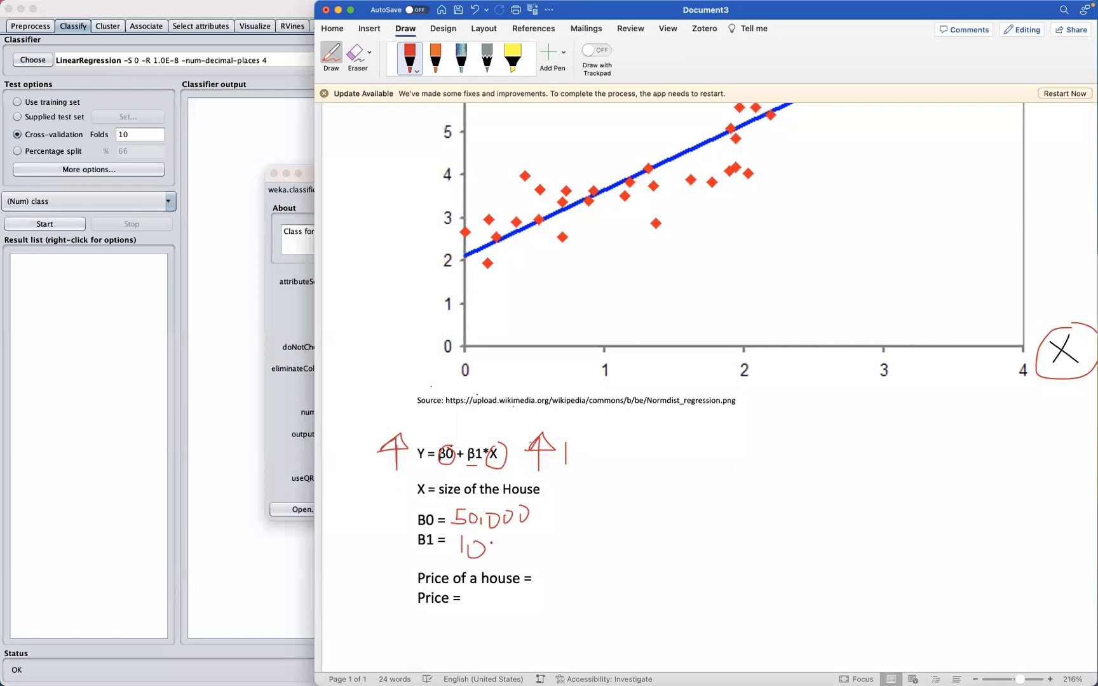
left_click_drag(483, 546, 505, 550)
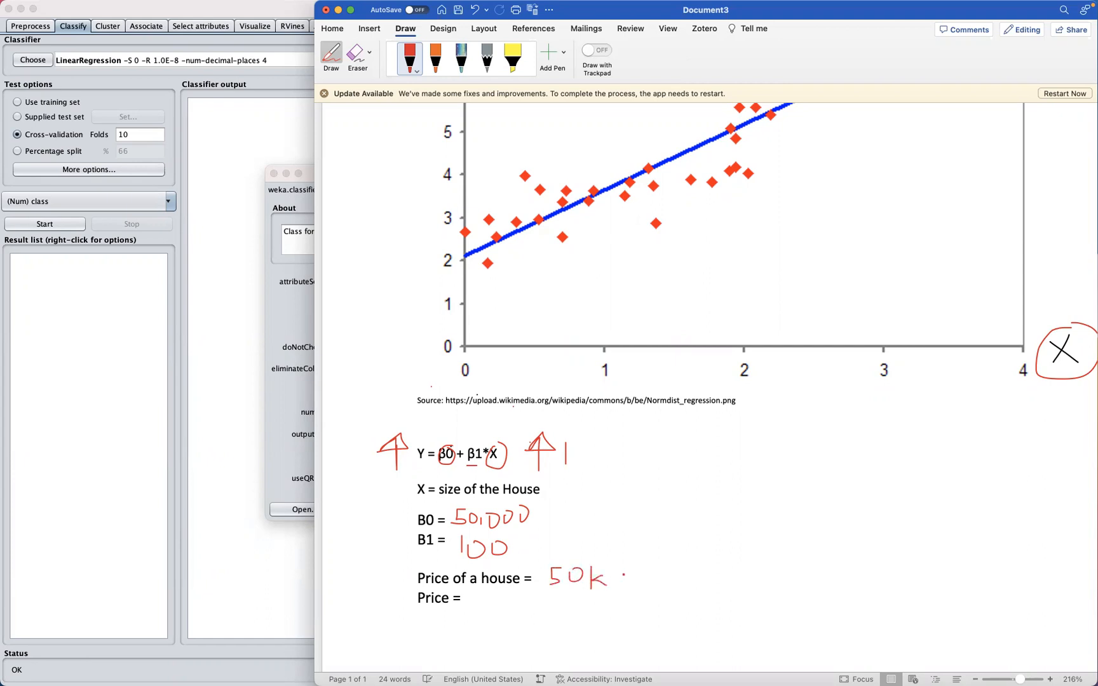
Step: Write the price as 50k + 100 × 1,500, circling X for the house size
left_click_drag(623, 579, 655, 575)
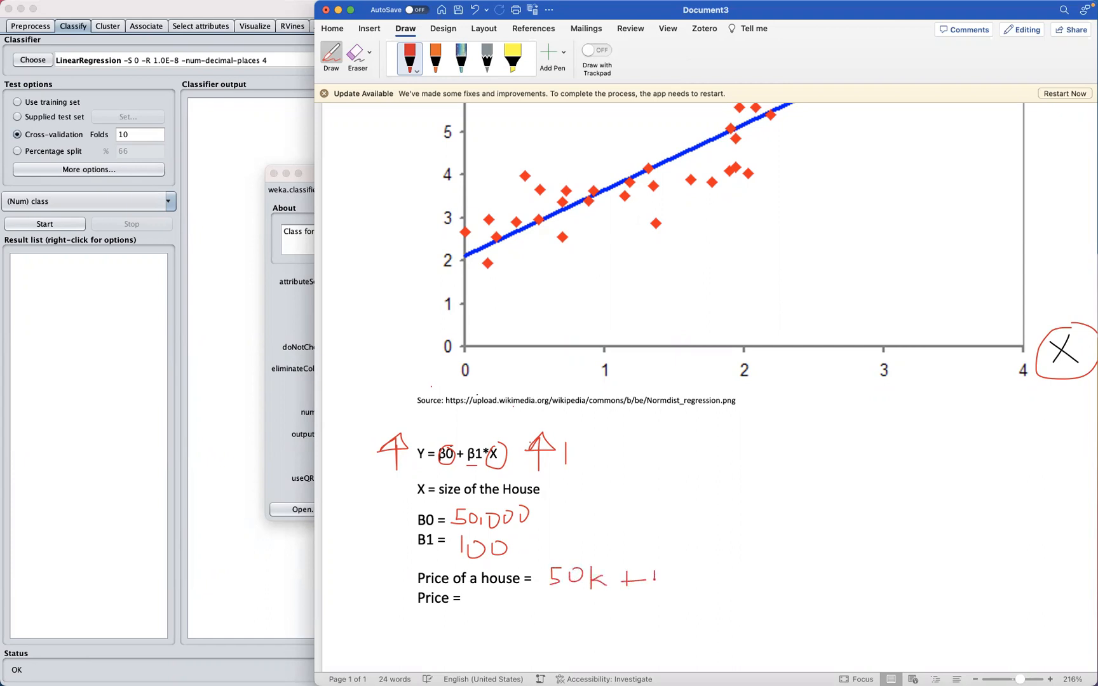
left_click_drag(644, 575, 694, 579)
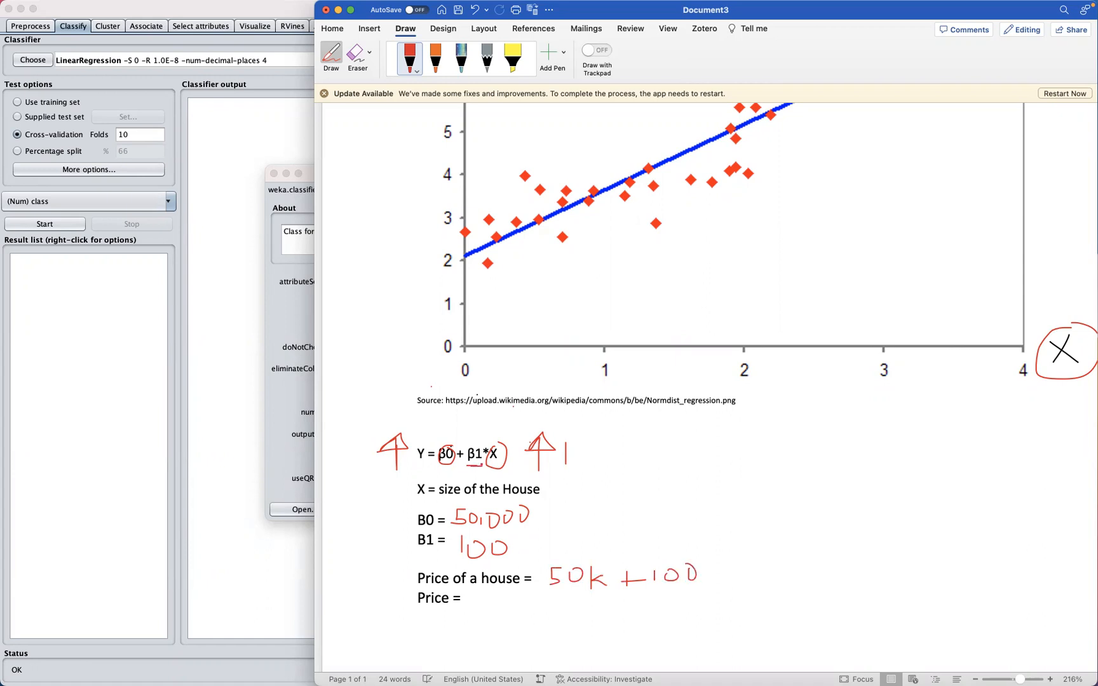
left_click_drag(704, 567, 728, 589)
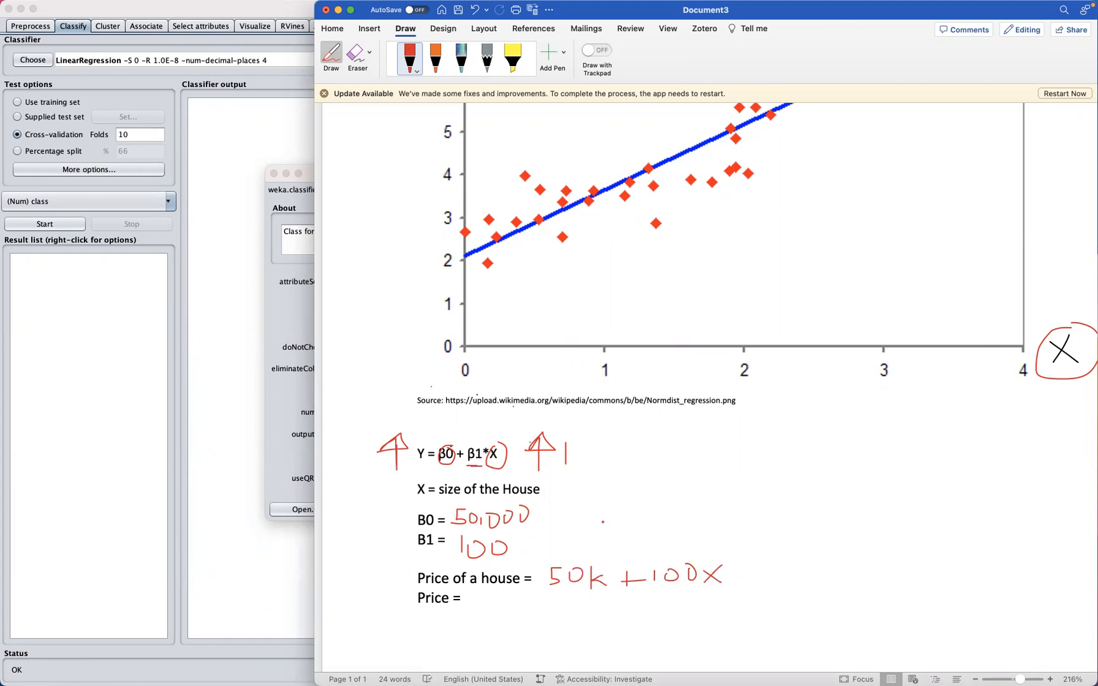
left_click_drag(417, 489, 427, 490)
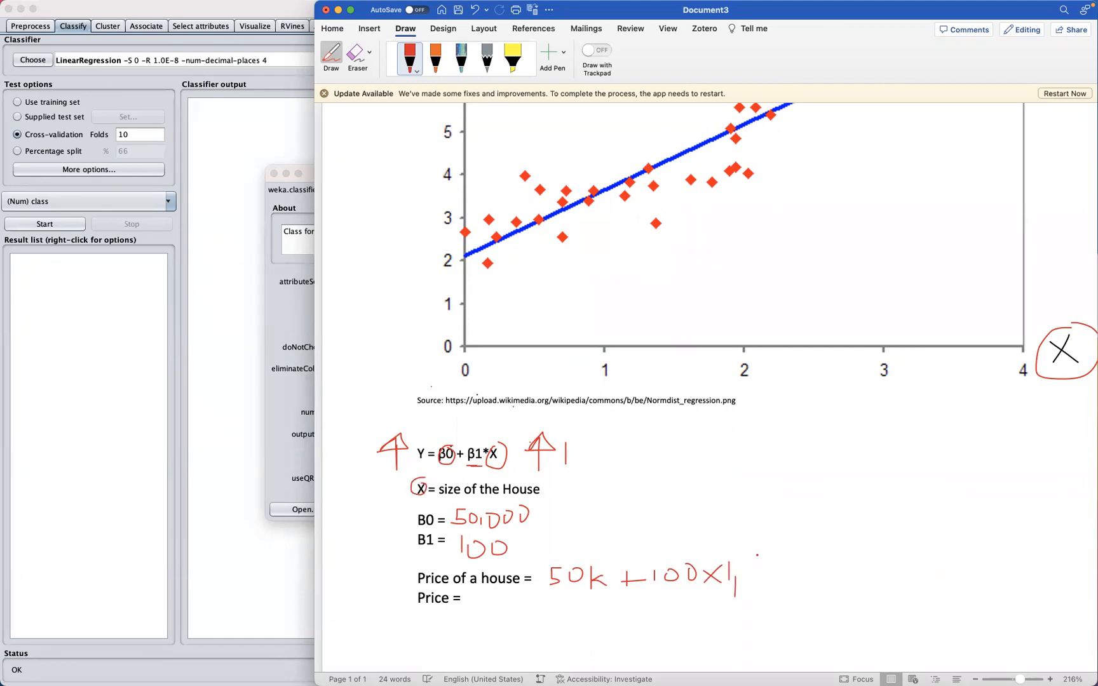
left_click_drag(756, 579, 784, 578)
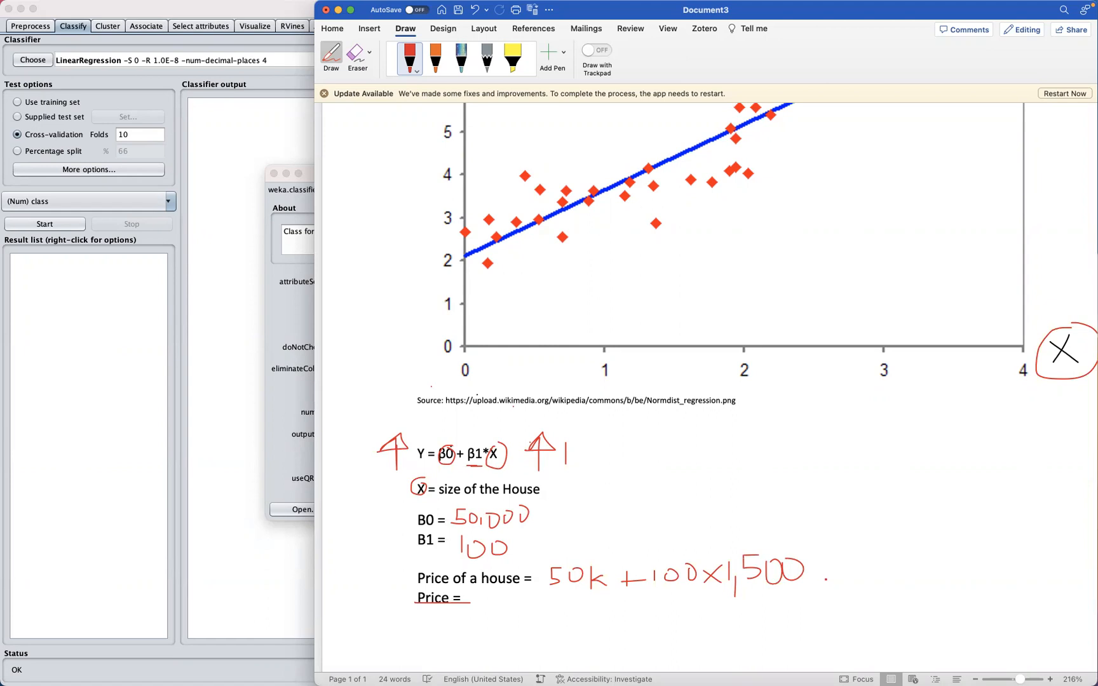
left_click_drag(507, 593, 497, 621)
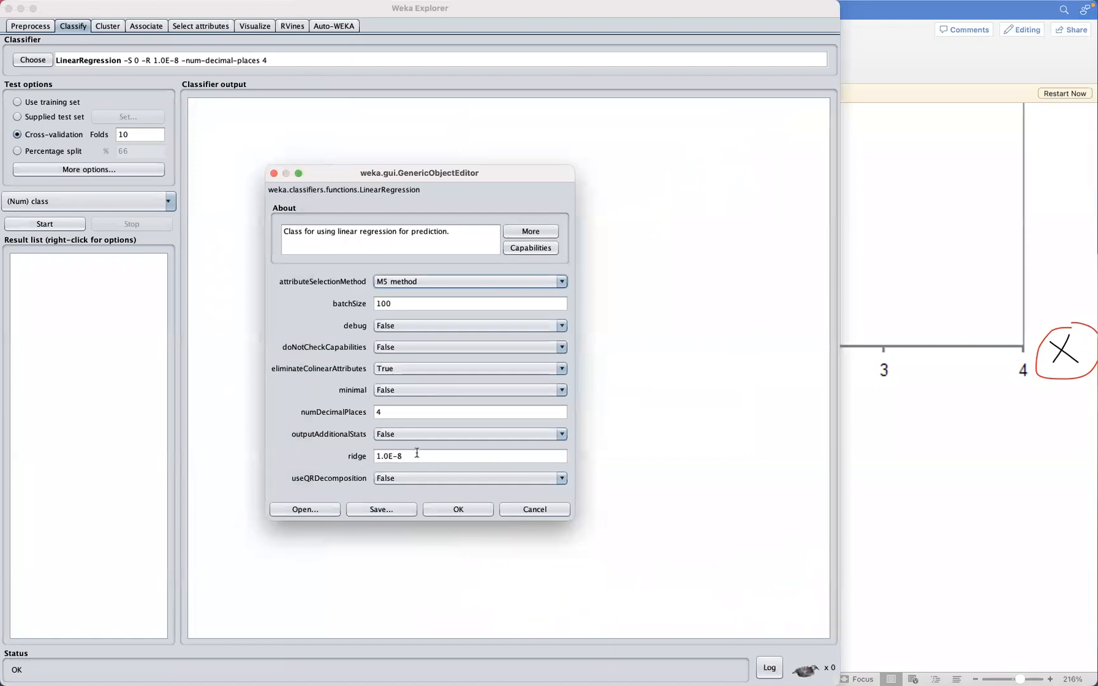
Step: Accept the default LinearRegression settings and start the 10-fold cross-validation run
left_click(458, 509)
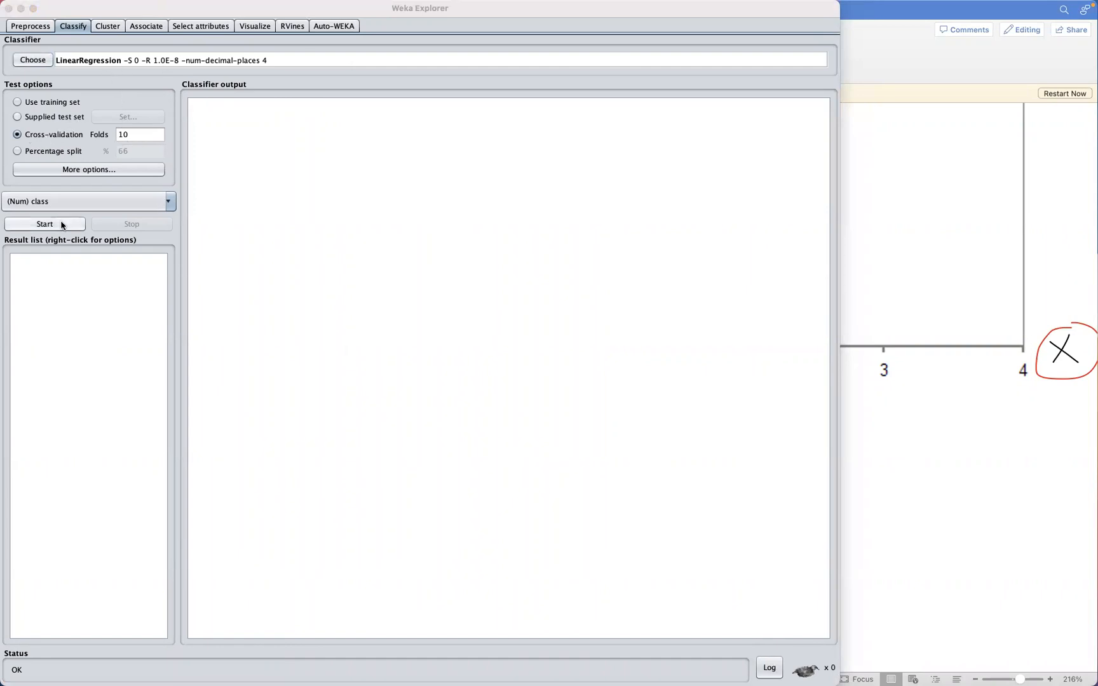
left_click(44, 224)
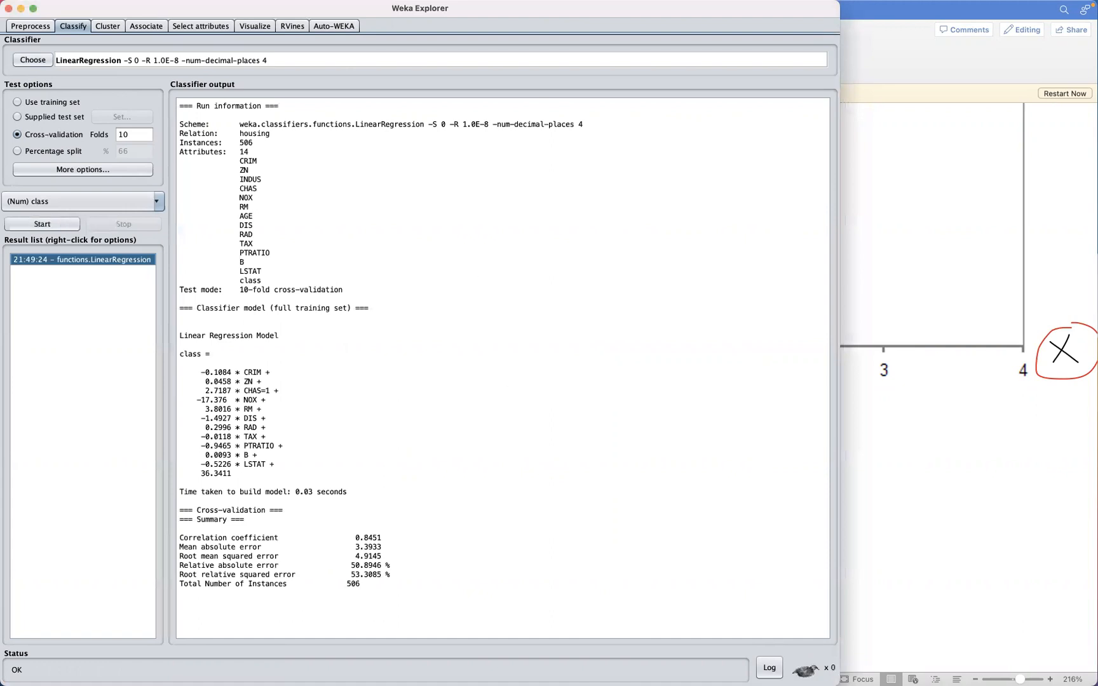
mouse_move(457, 452)
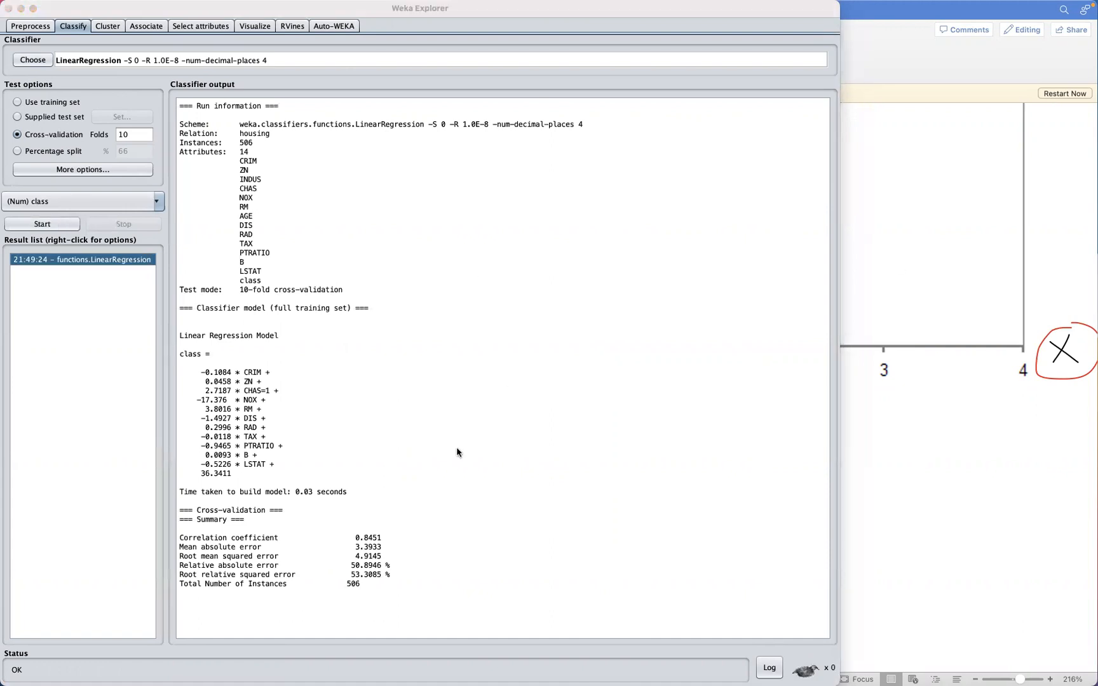
mouse_move(285, 527)
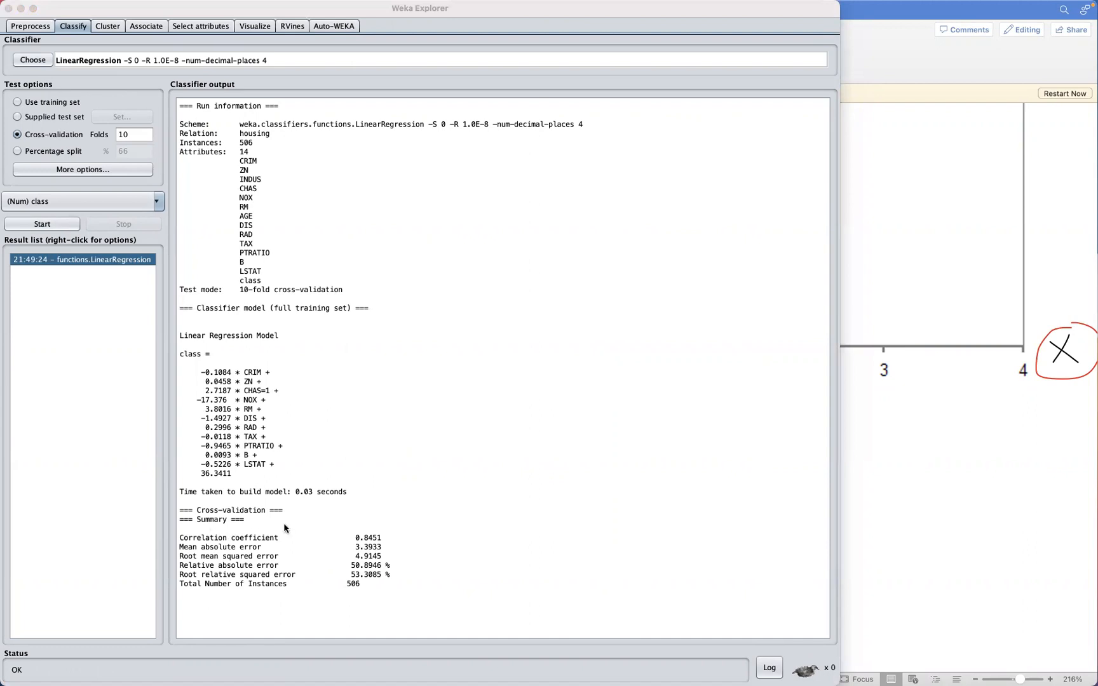
mouse_move(285, 530)
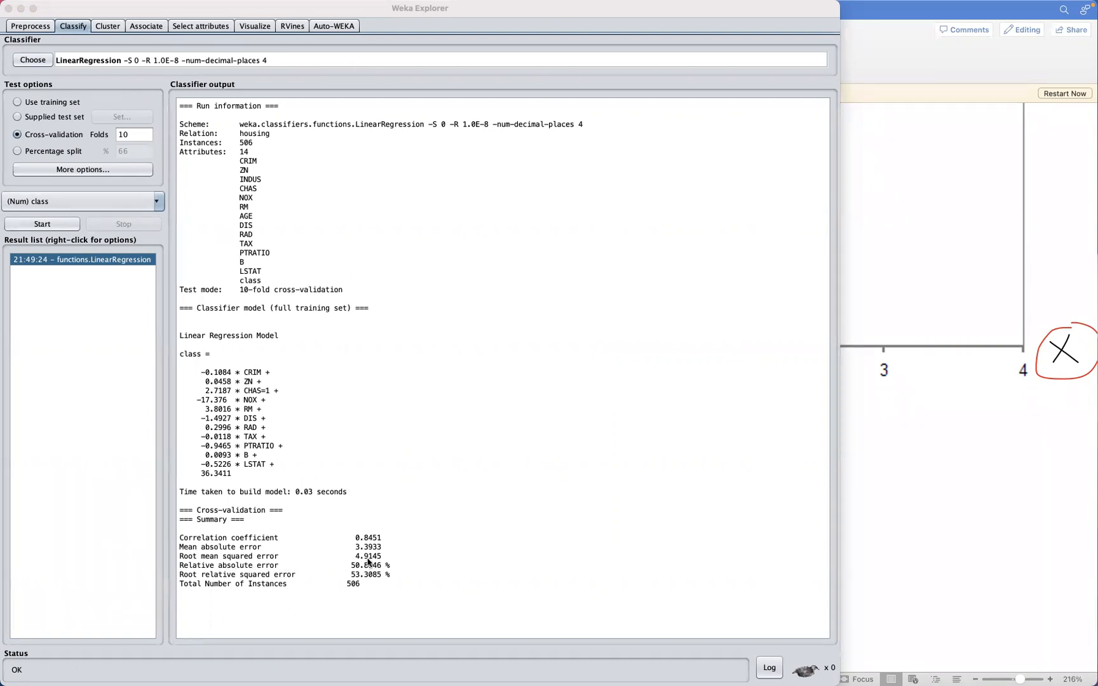
mouse_move(345, 530)
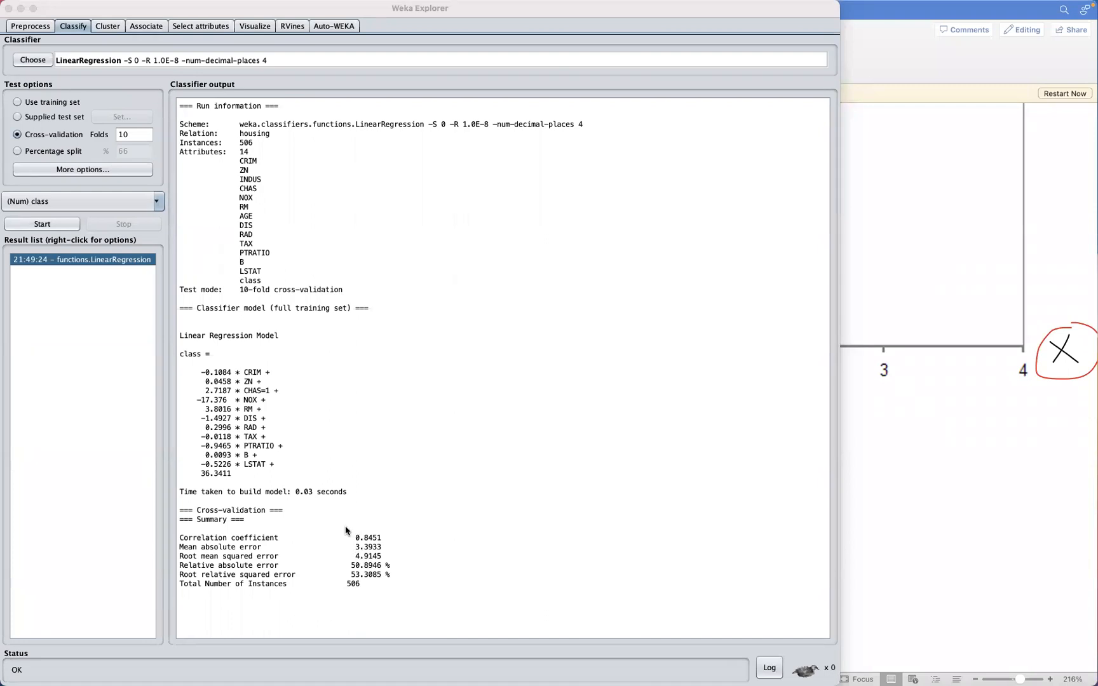
mouse_move(312, 526)
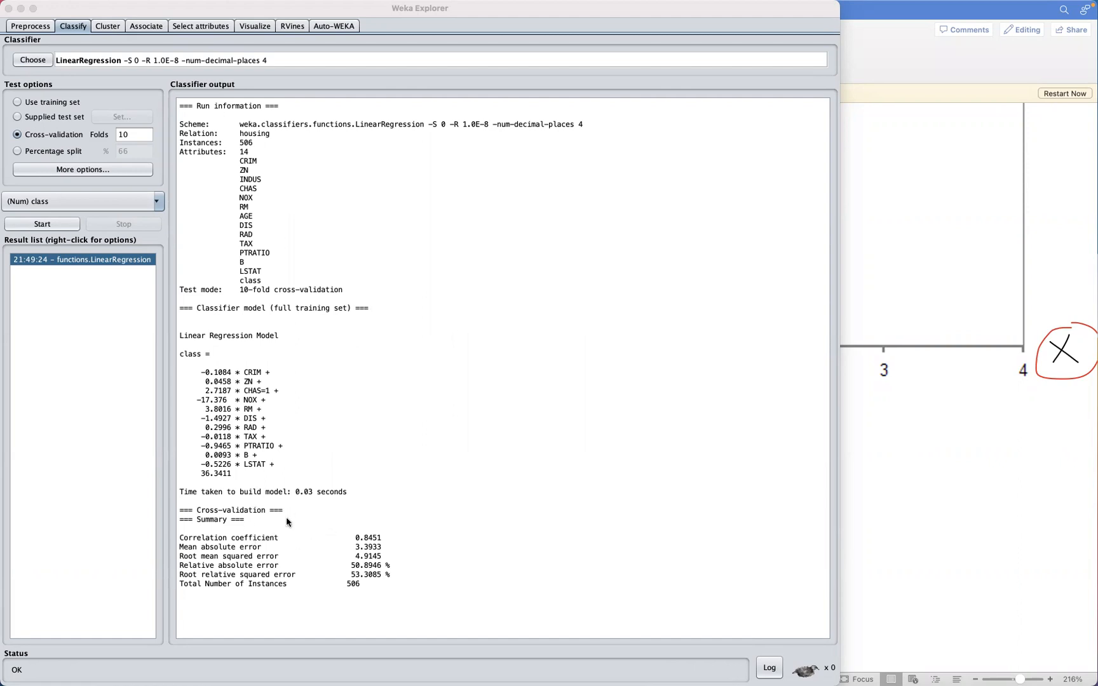
mouse_move(276, 498)
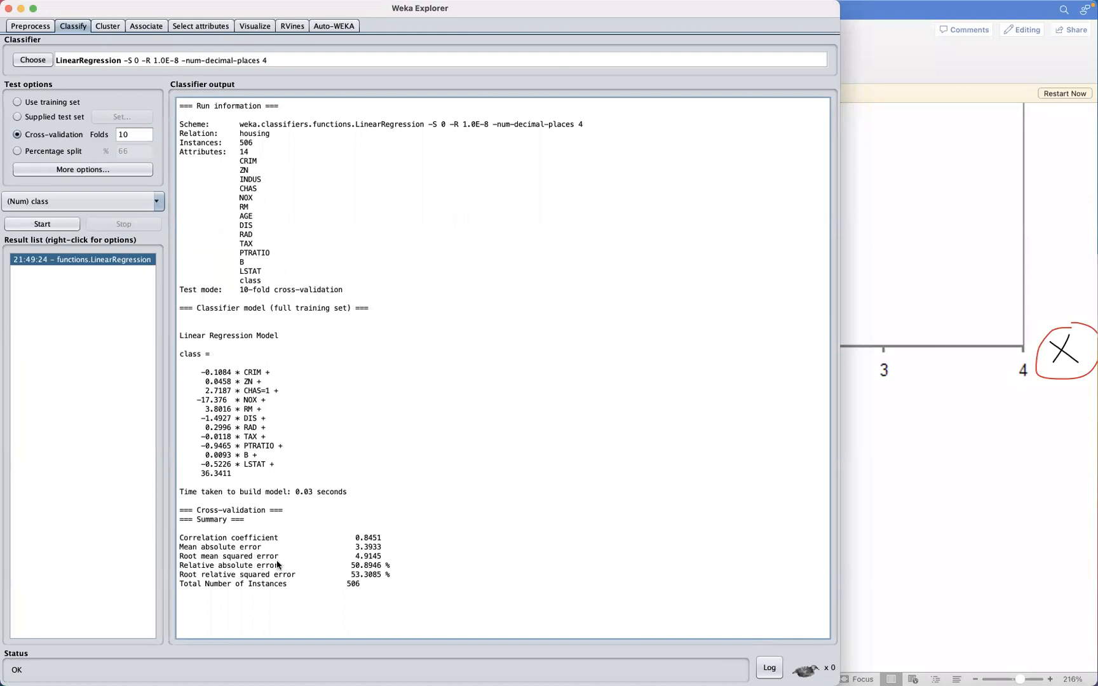
Step: Highlight the Root mean squared error value 4.9145 in the classifier output
double_click(366, 557)
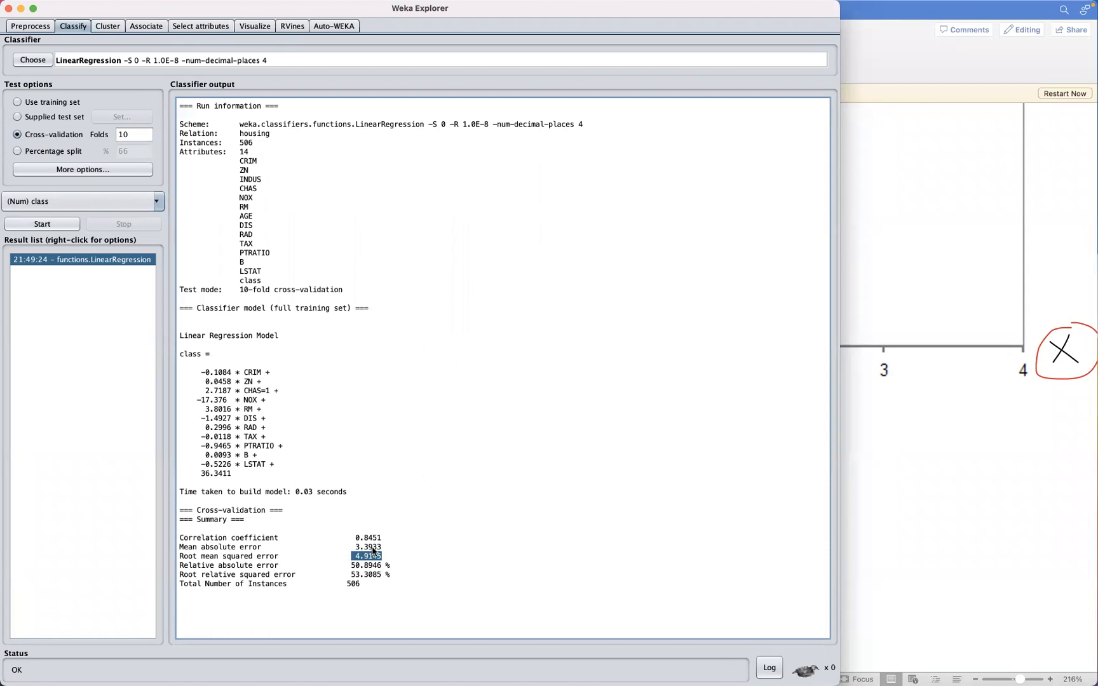
mouse_move(321, 534)
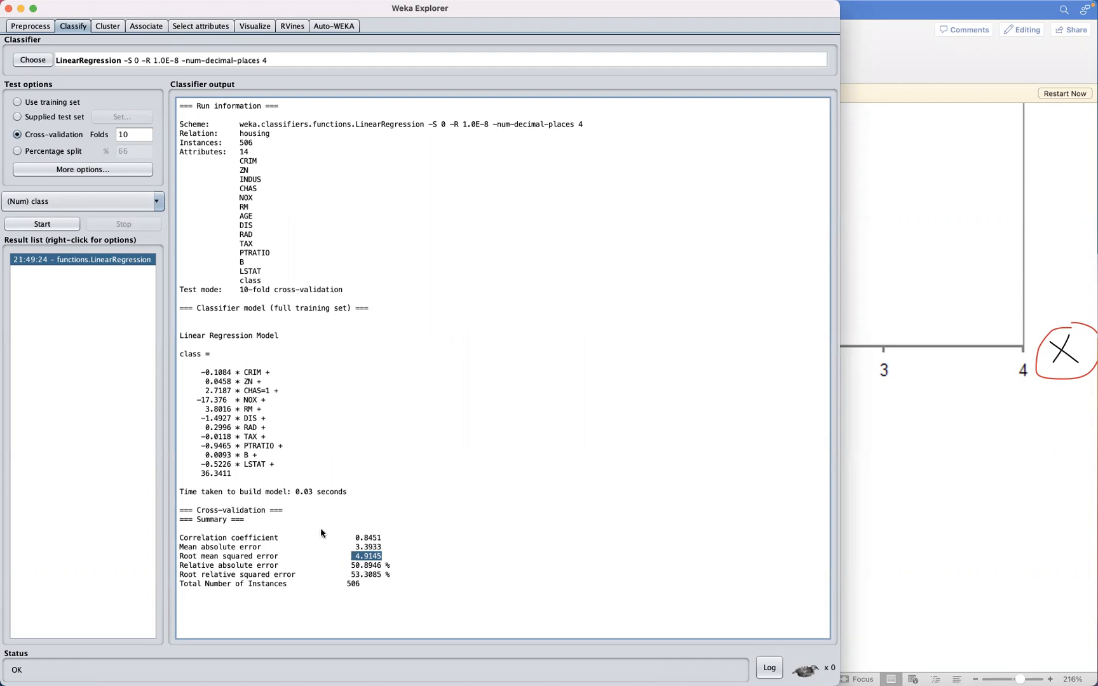
mouse_move(290, 524)
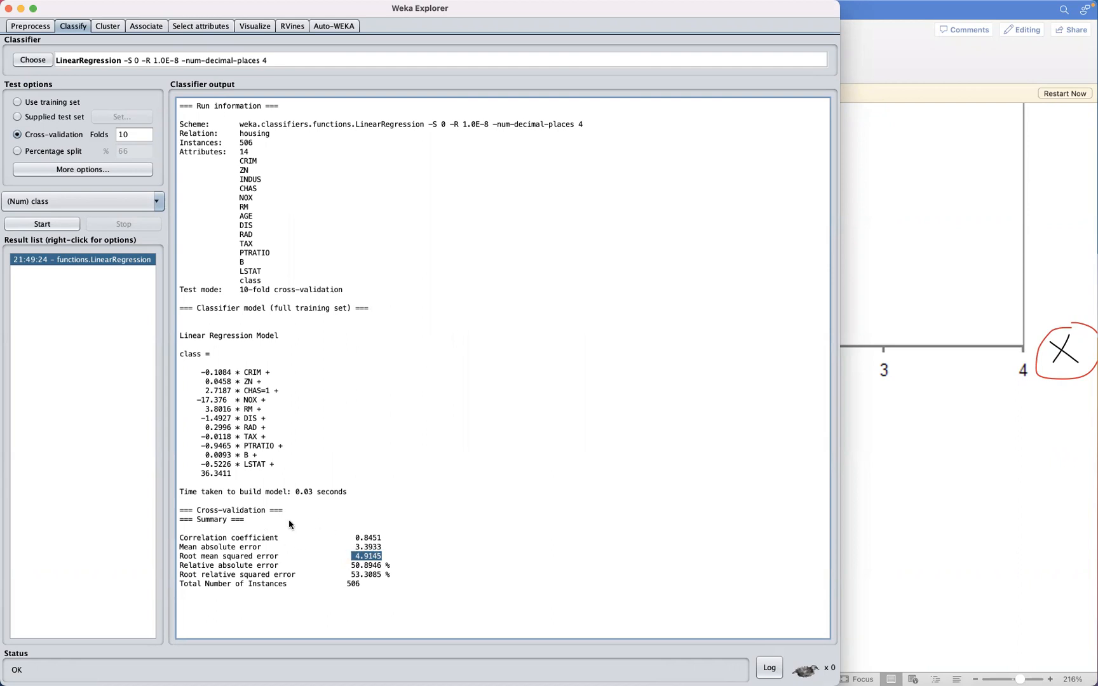
mouse_move(294, 550)
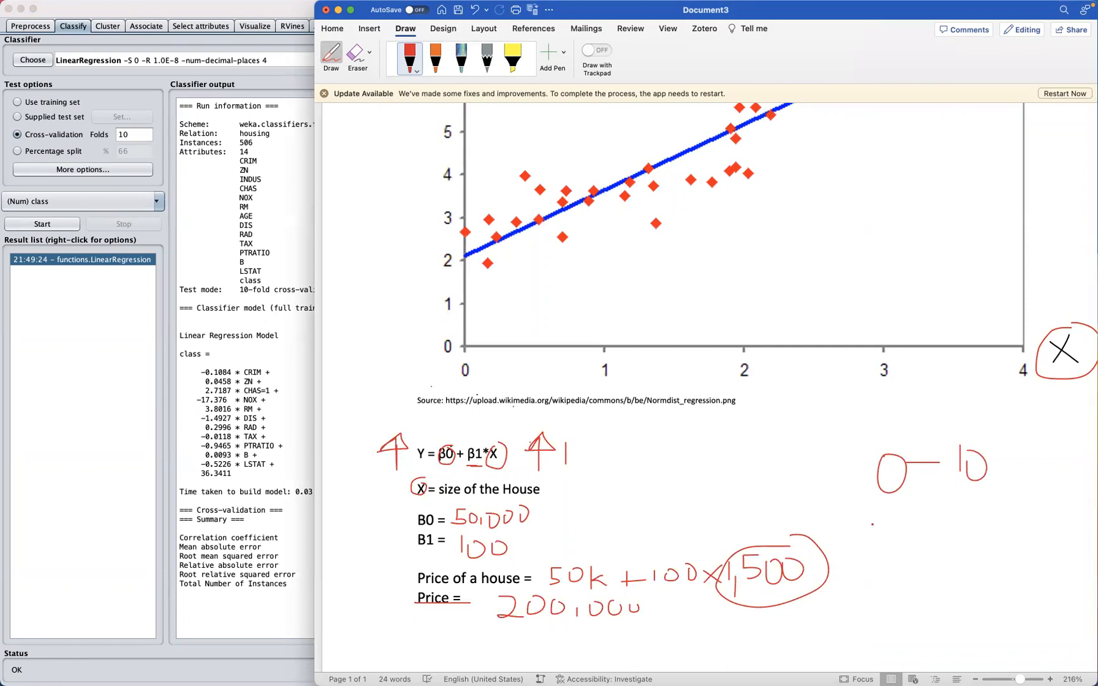
Step: Write the range note 1000–5000 in red ink beside the chart
left_click_drag(872, 533, 899, 553)
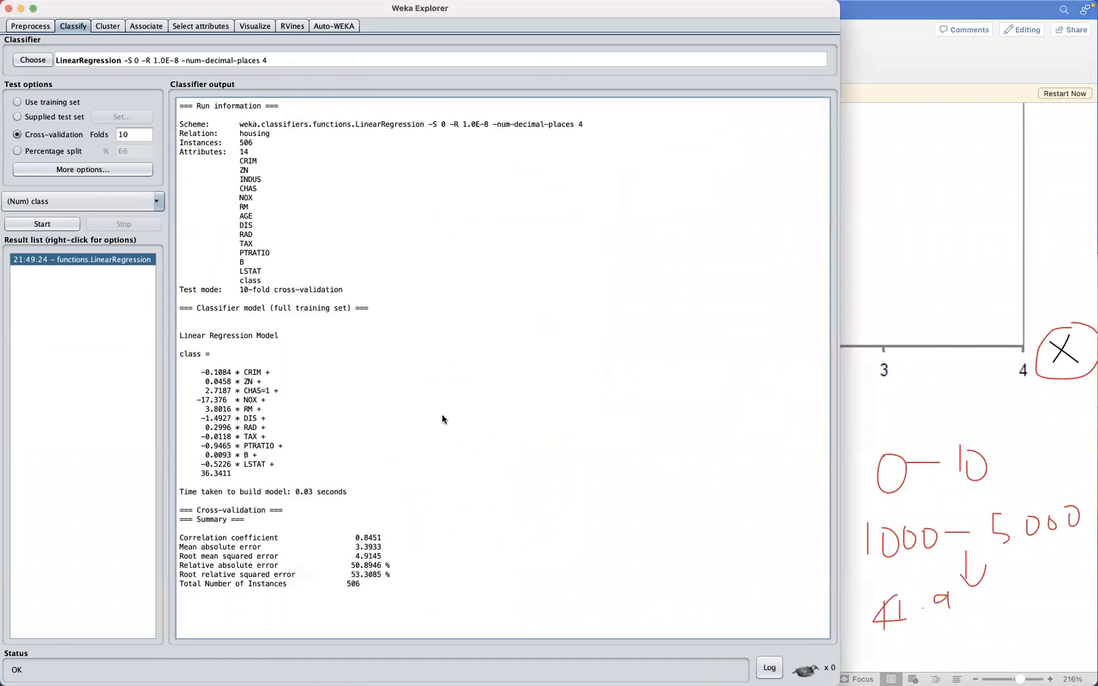
mouse_move(567, 422)
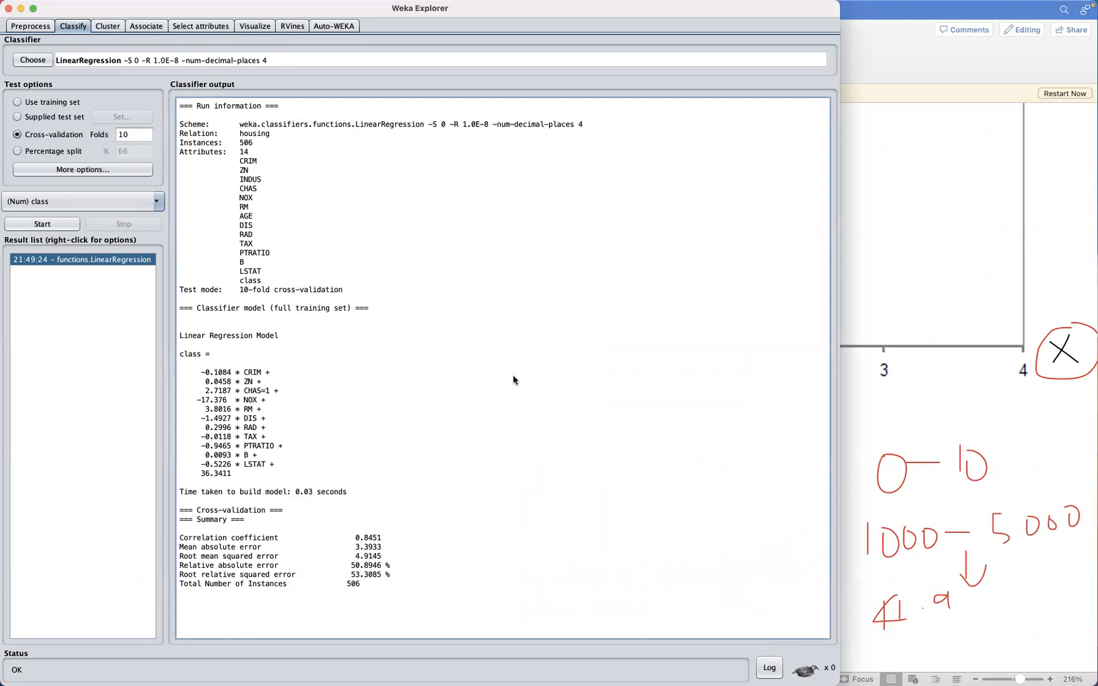
mouse_move(356, 437)
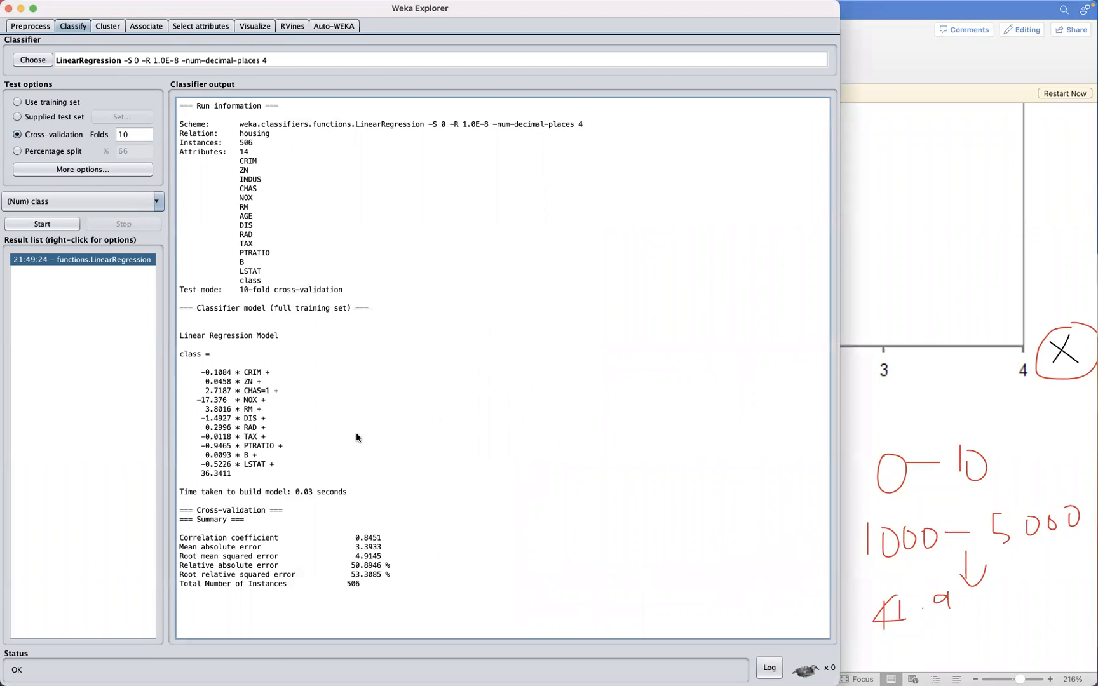
mouse_move(287, 301)
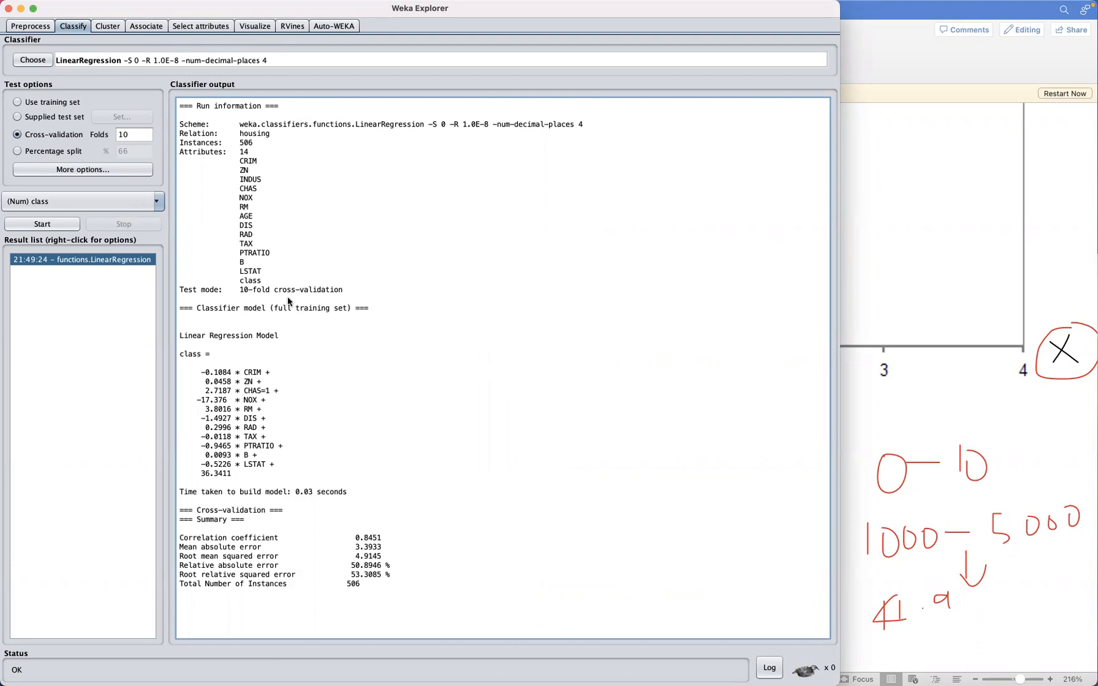